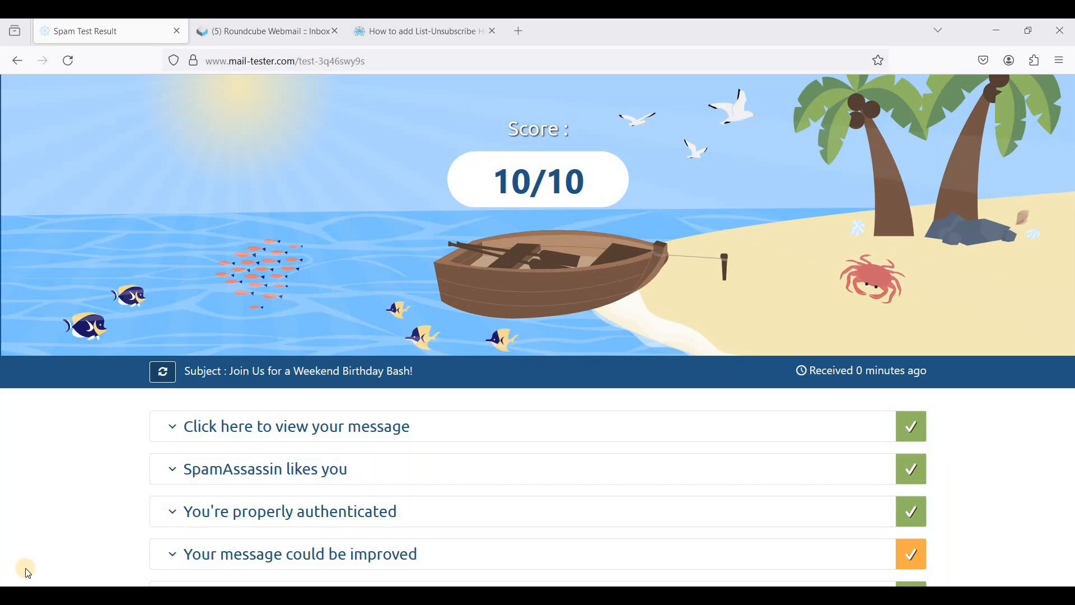
mouse_move(71, 565)
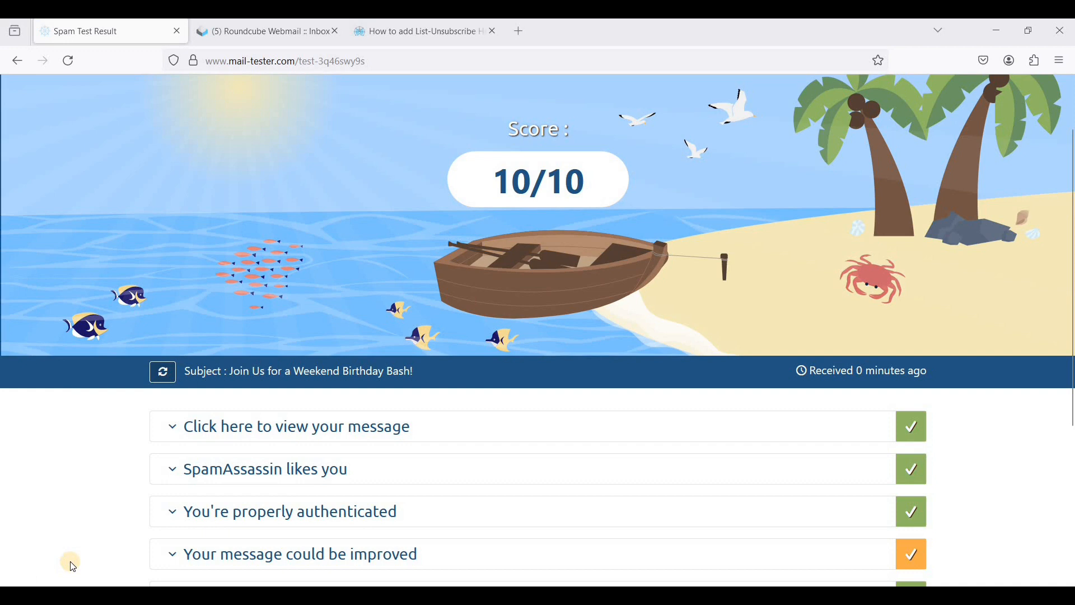
mouse_move(449, 437)
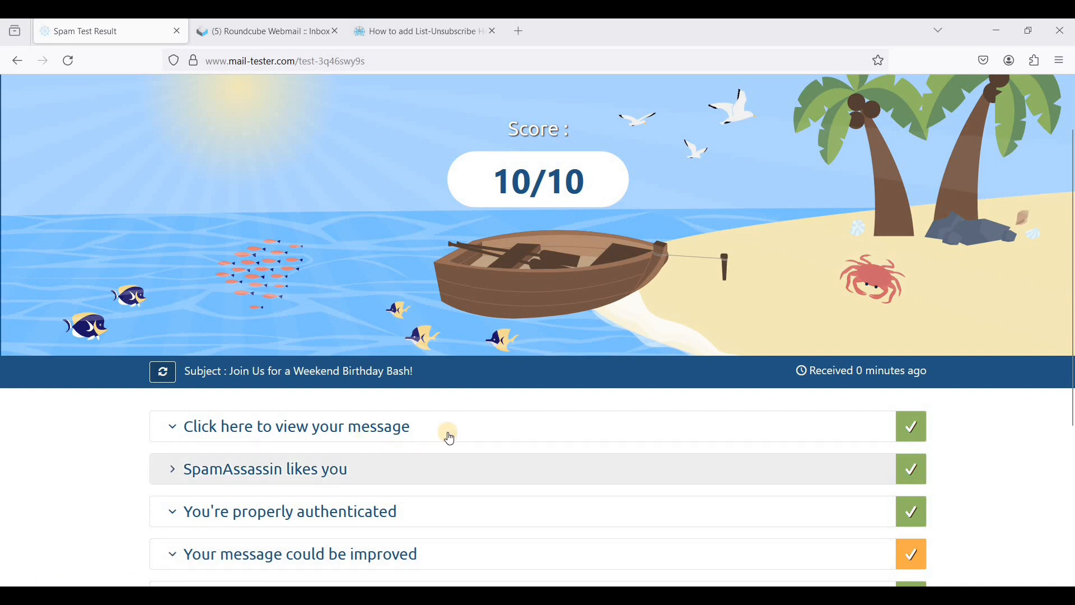
- Expand the 10/10 report's 'could be improved' details to reveal the missing List-Unsubscribe header warning
click(296, 426)
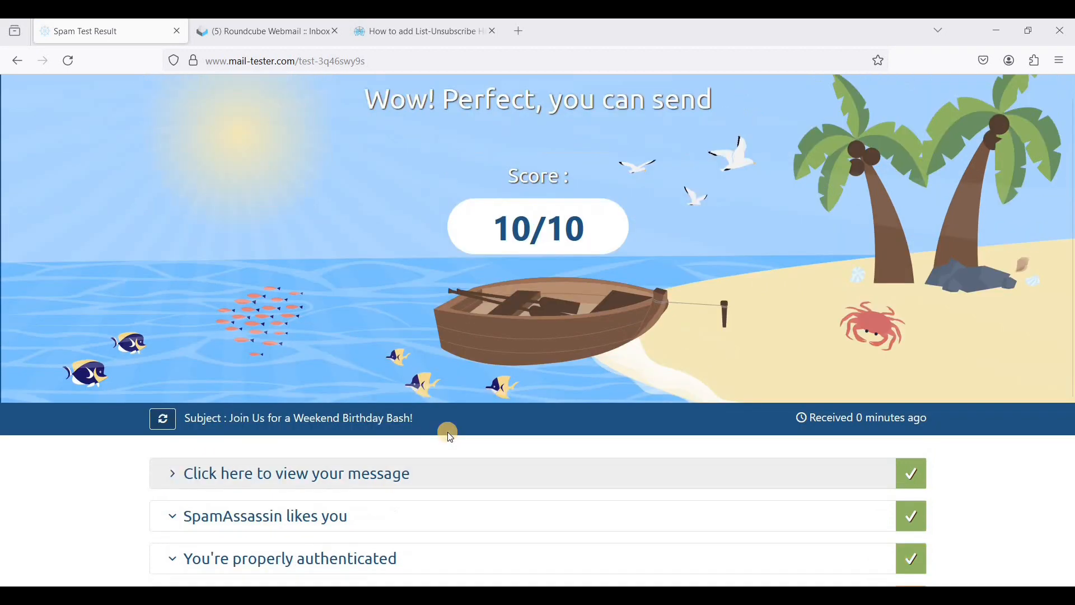
scroll(up, 3)
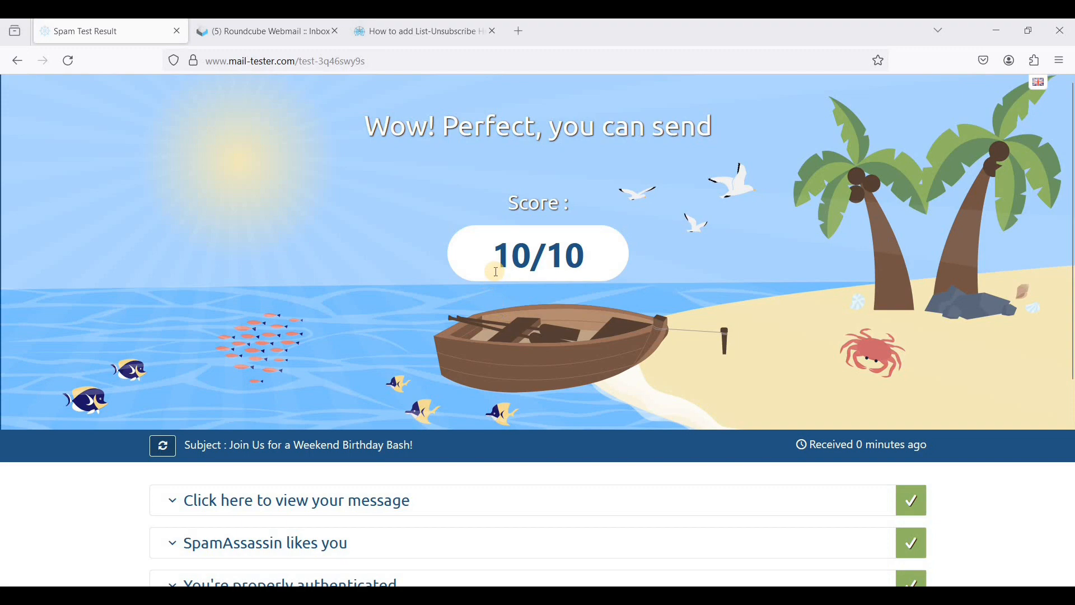
scroll(down, 3)
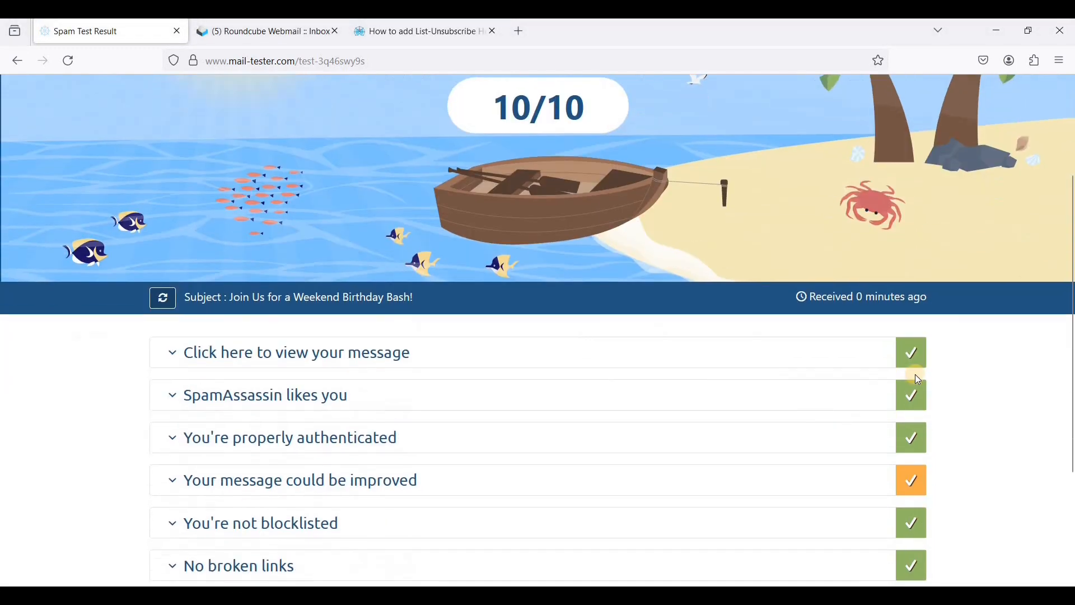
scroll(down, 3)
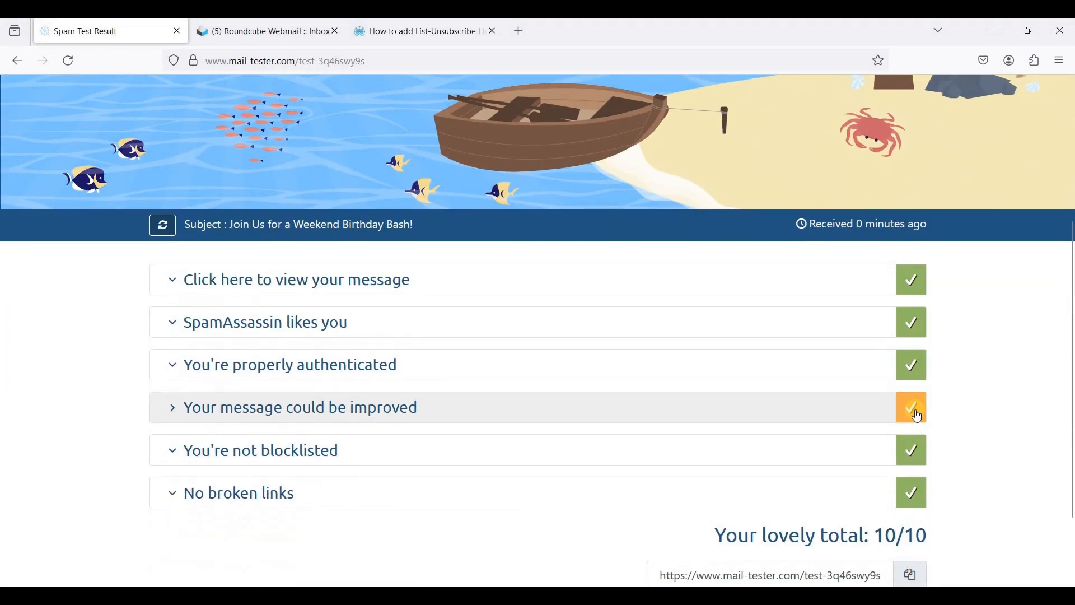
mouse_move(643, 427)
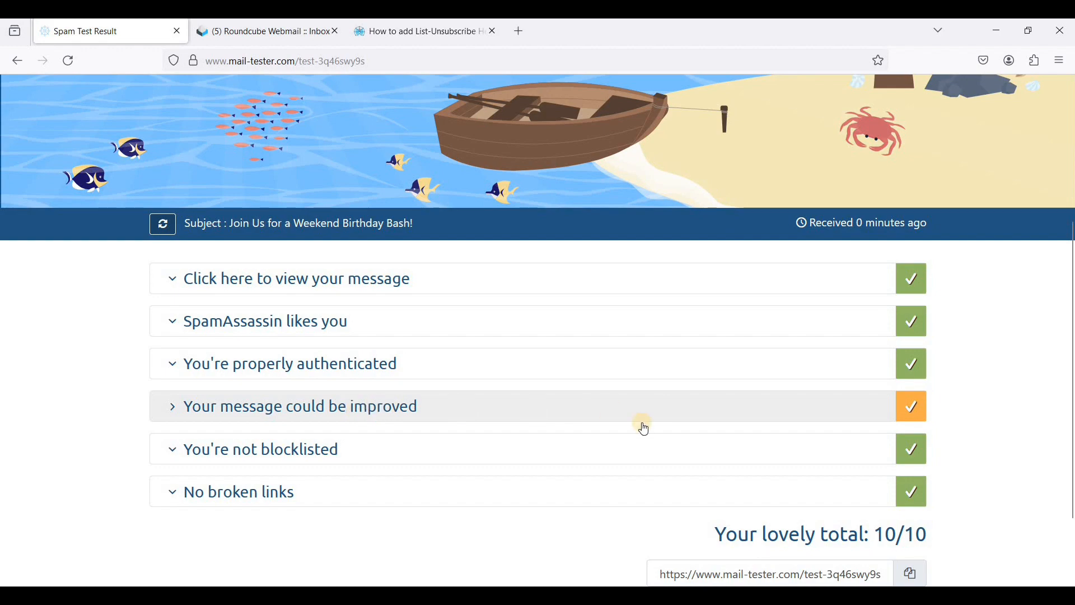
click(300, 406)
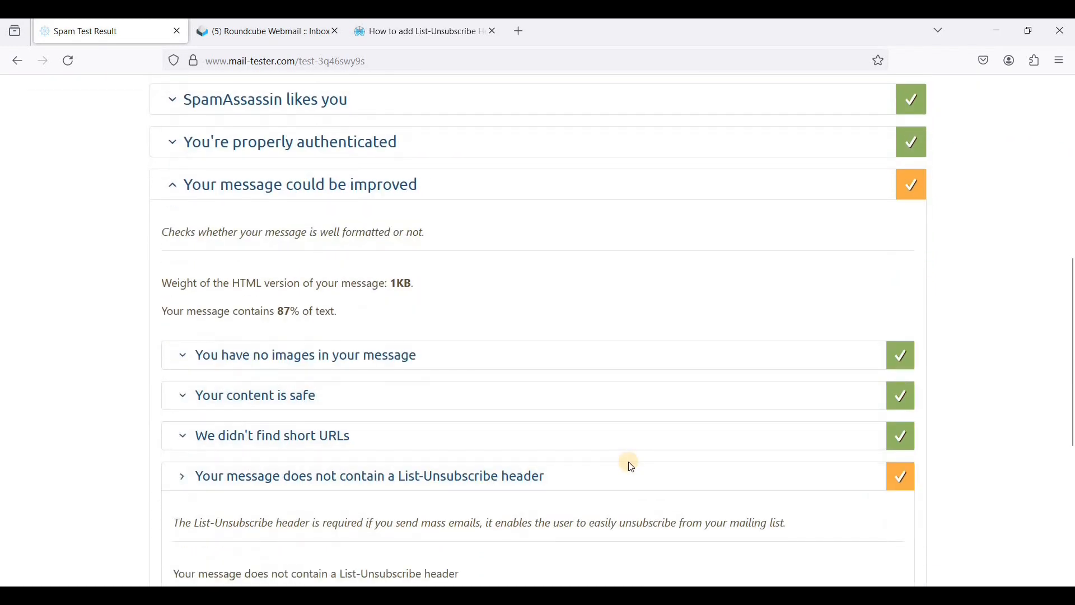
scroll(down, 3)
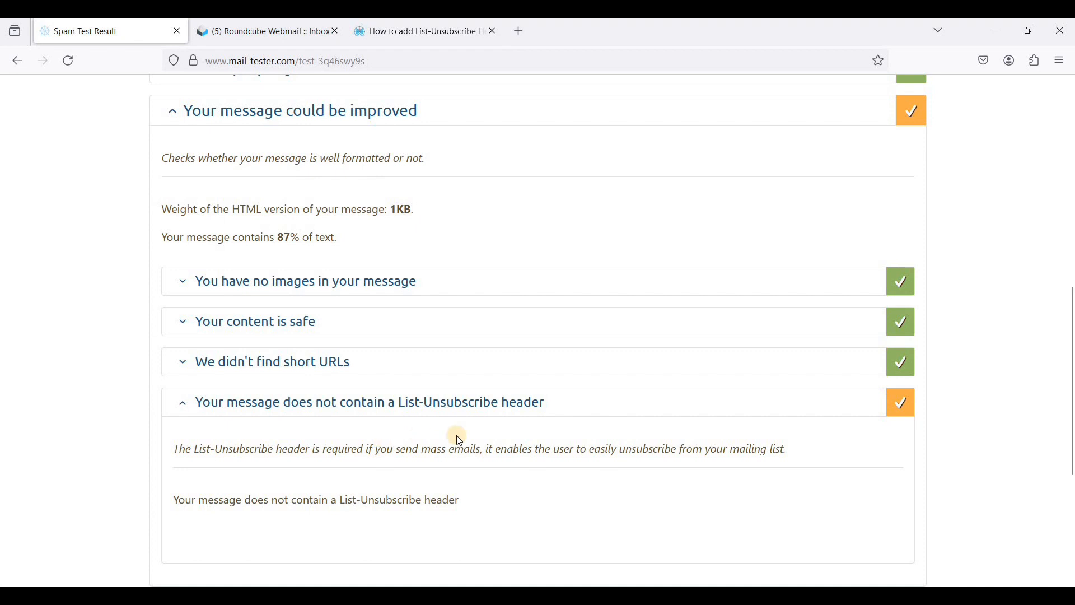
mouse_move(904, 288)
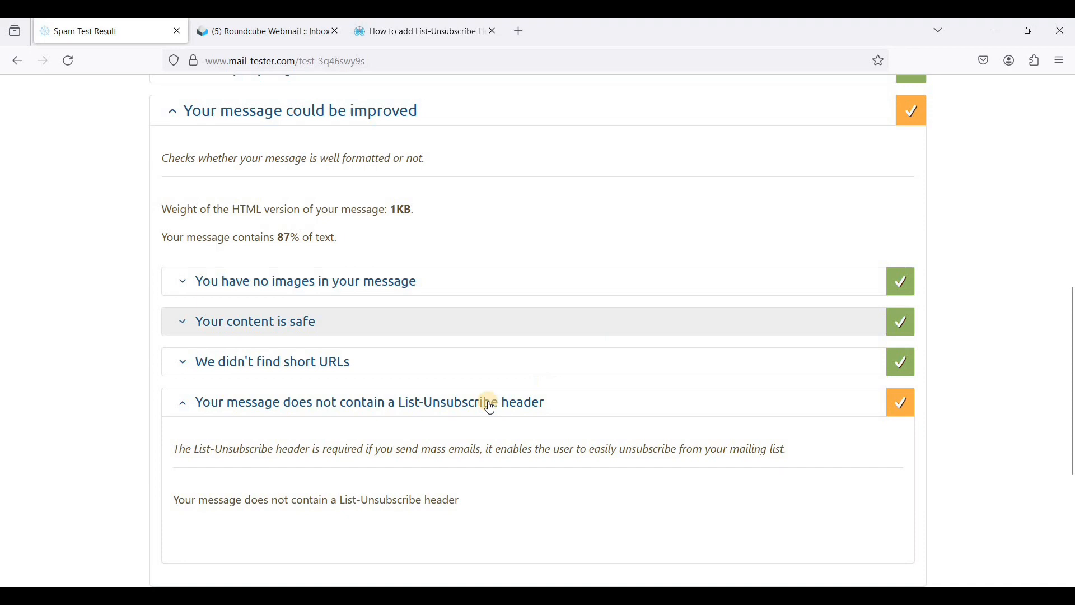
scroll(up, 3)
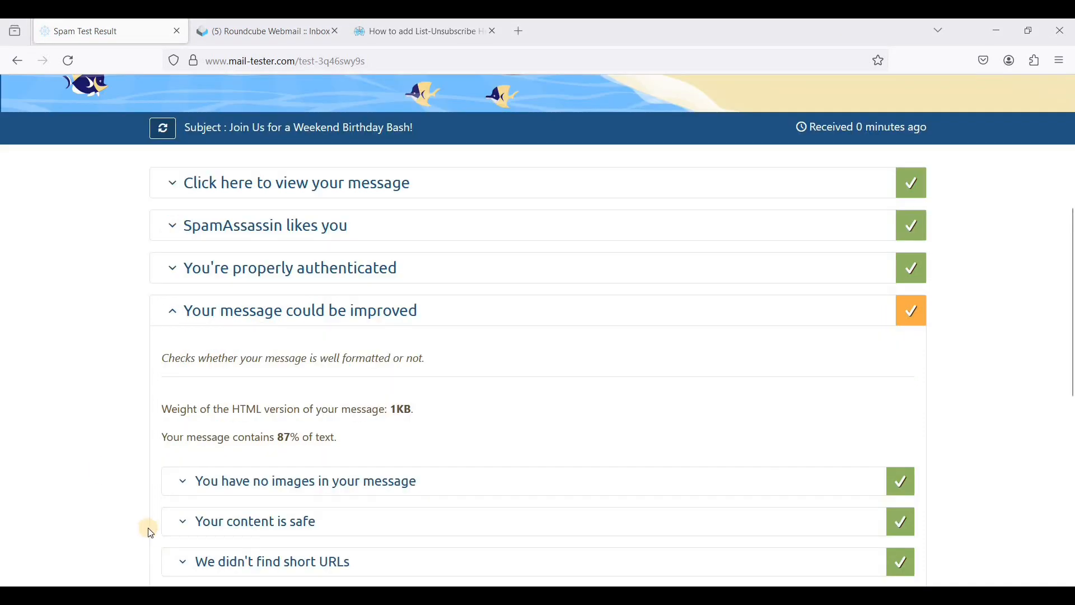
- Read the WebShanks List-Unsubscribe tutorial down to Step 1's main.cf header_checks line
click(423, 31)
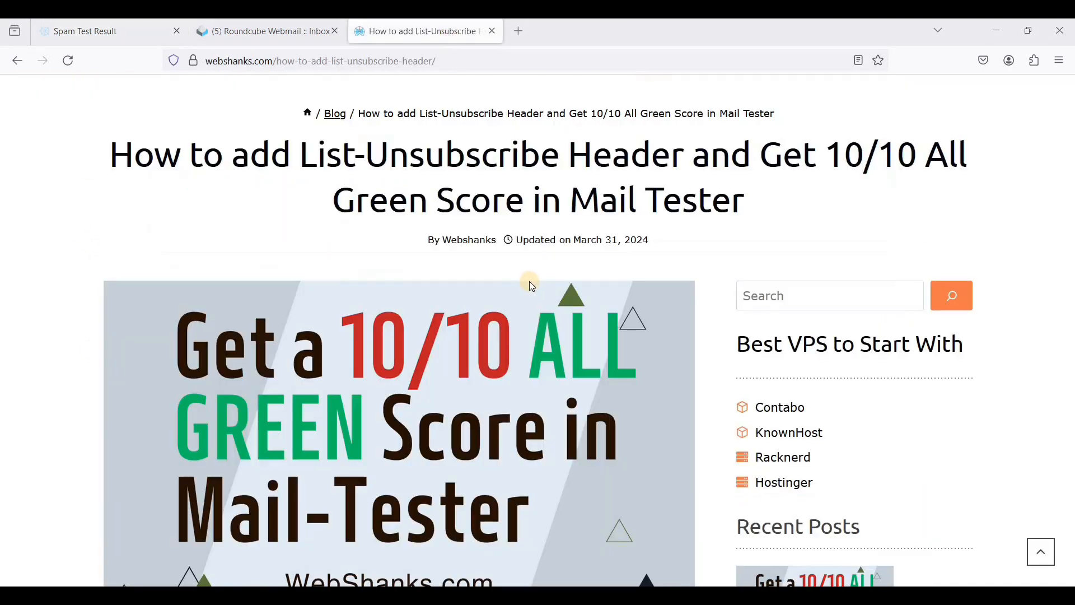
mouse_move(659, 271)
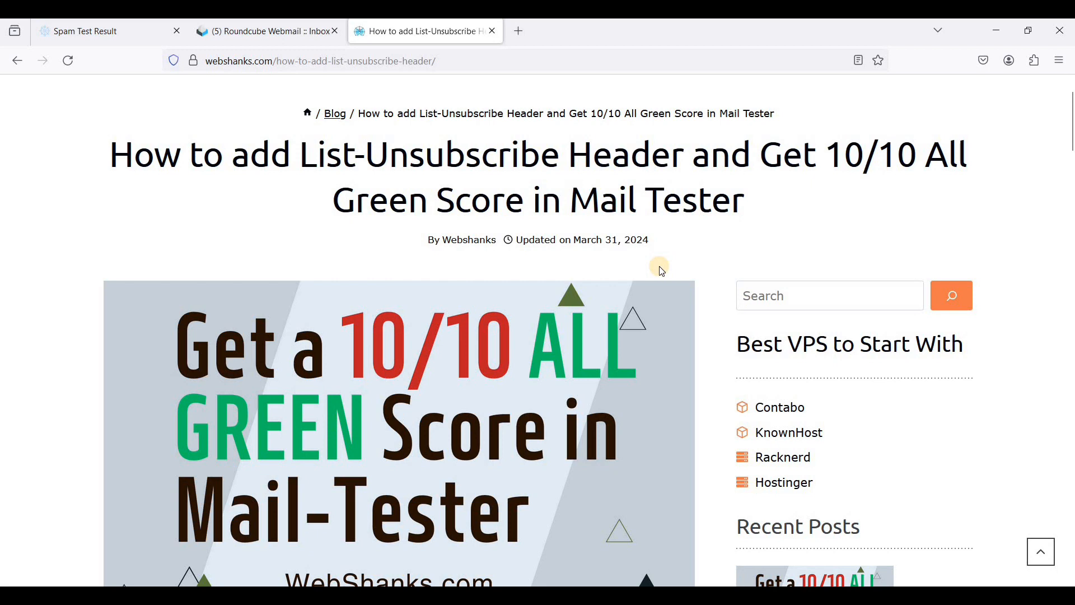
mouse_move(662, 317)
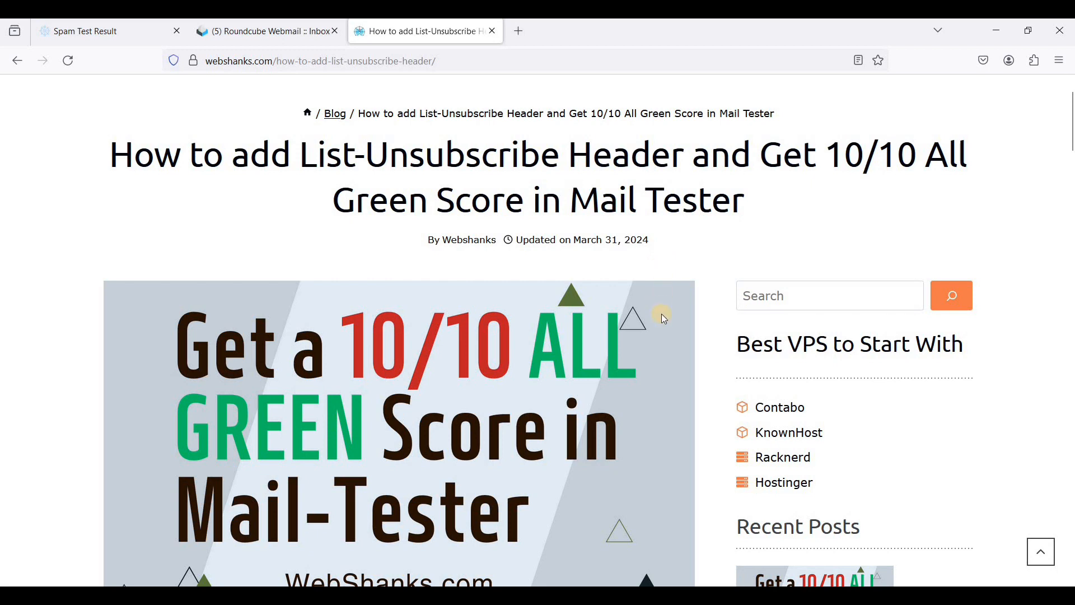
scroll(down, 3)
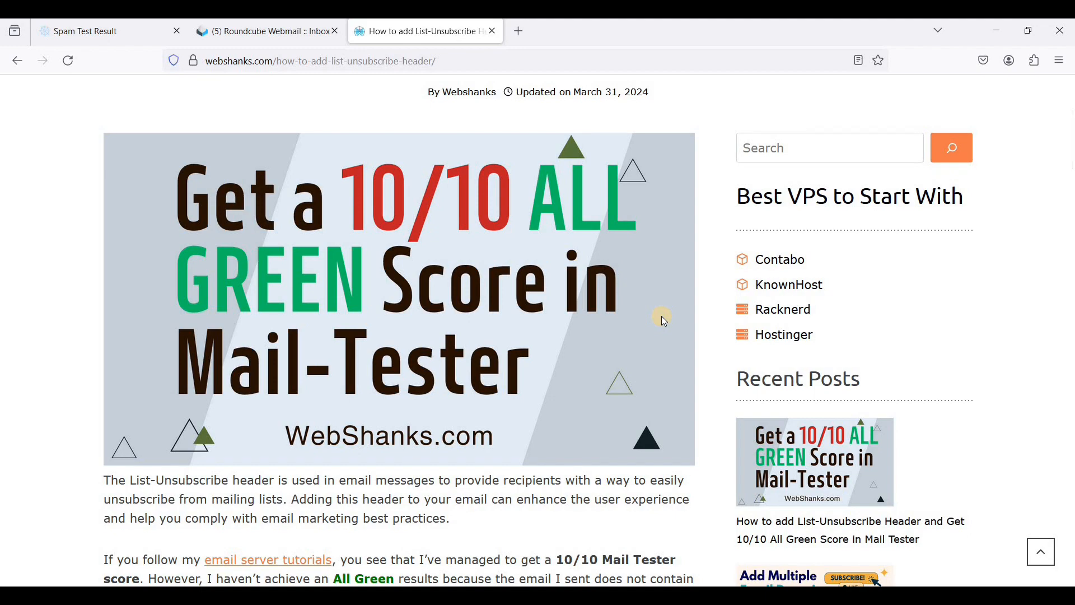
scroll(down, 3)
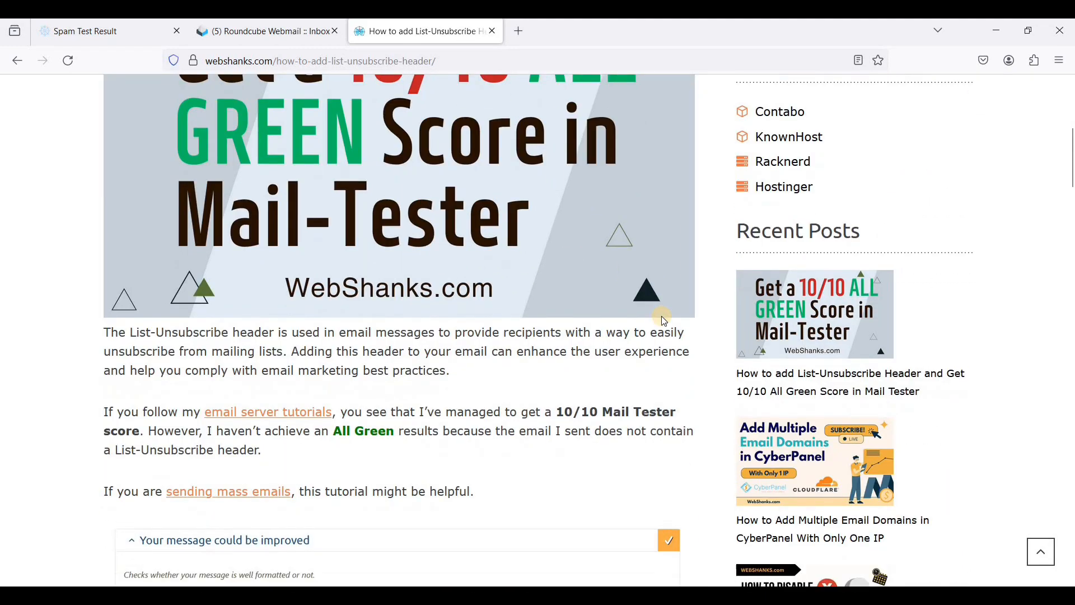
scroll(down, 3)
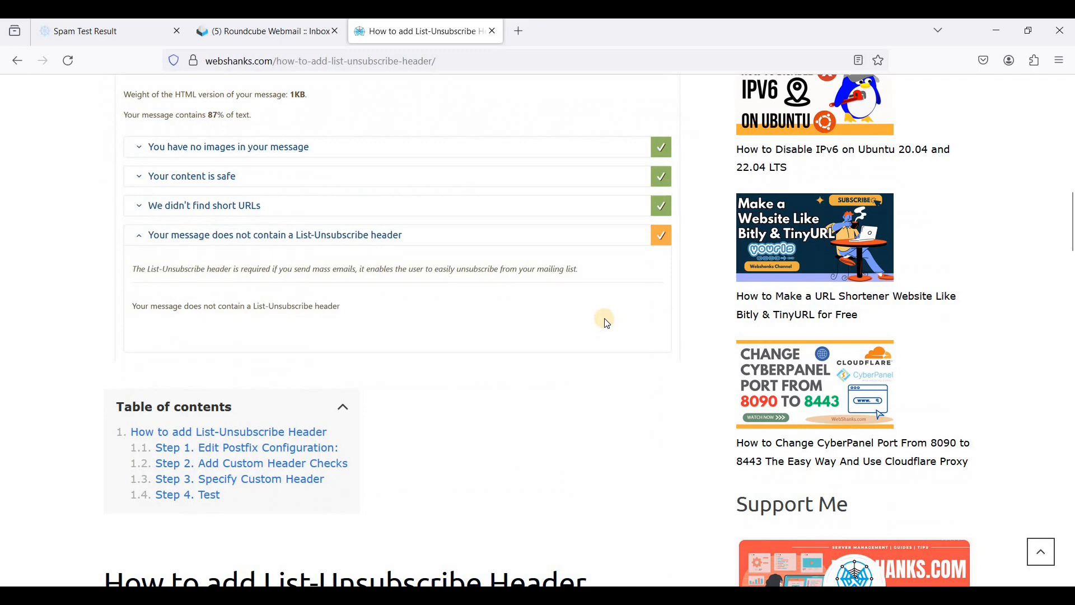
scroll(down, 3)
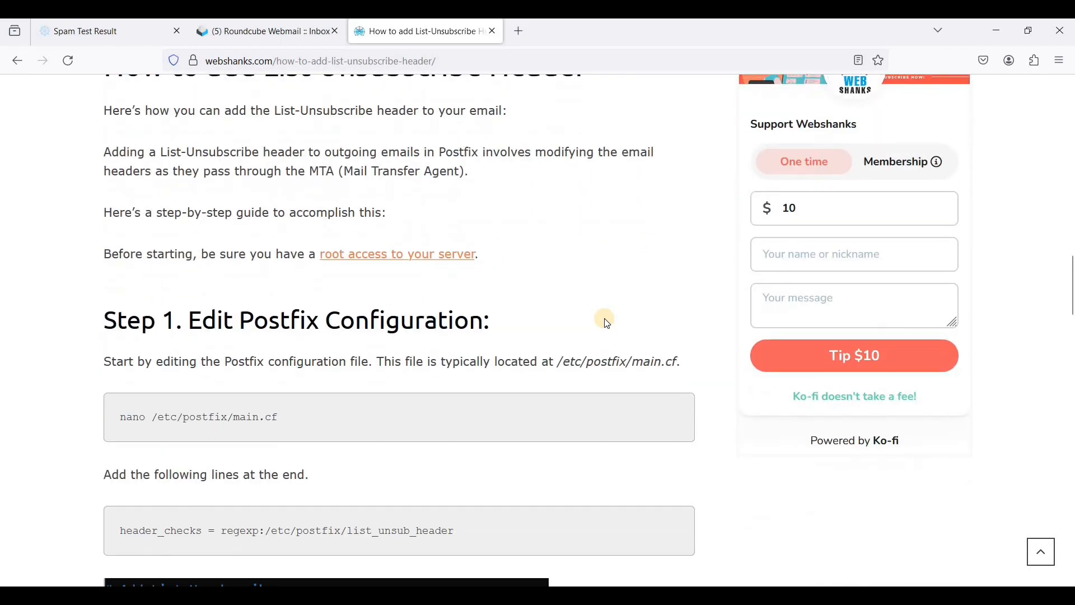
scroll(down, 3)
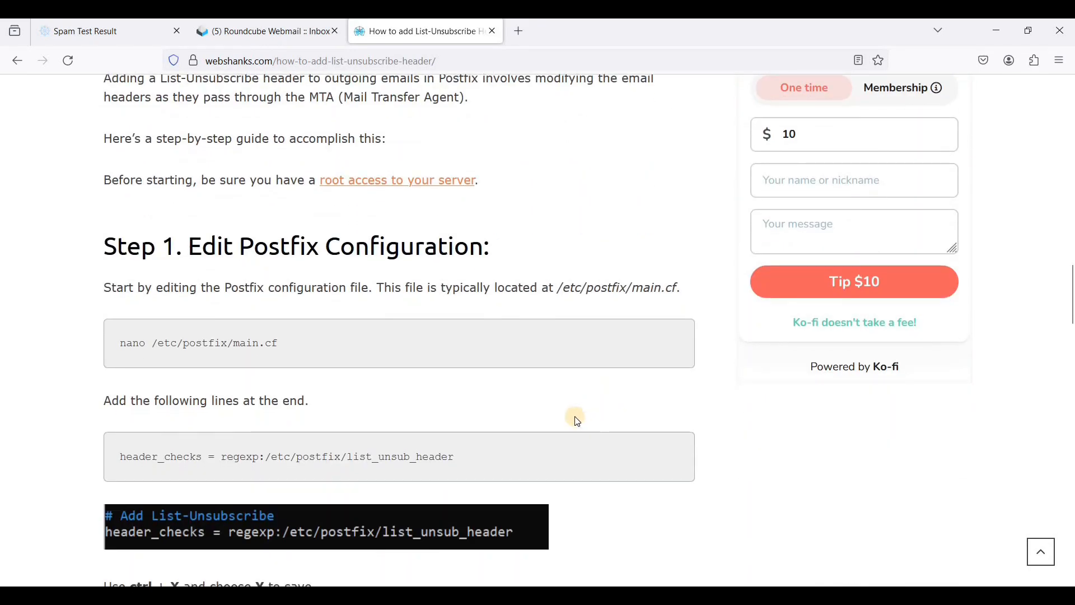
mouse_move(537, 391)
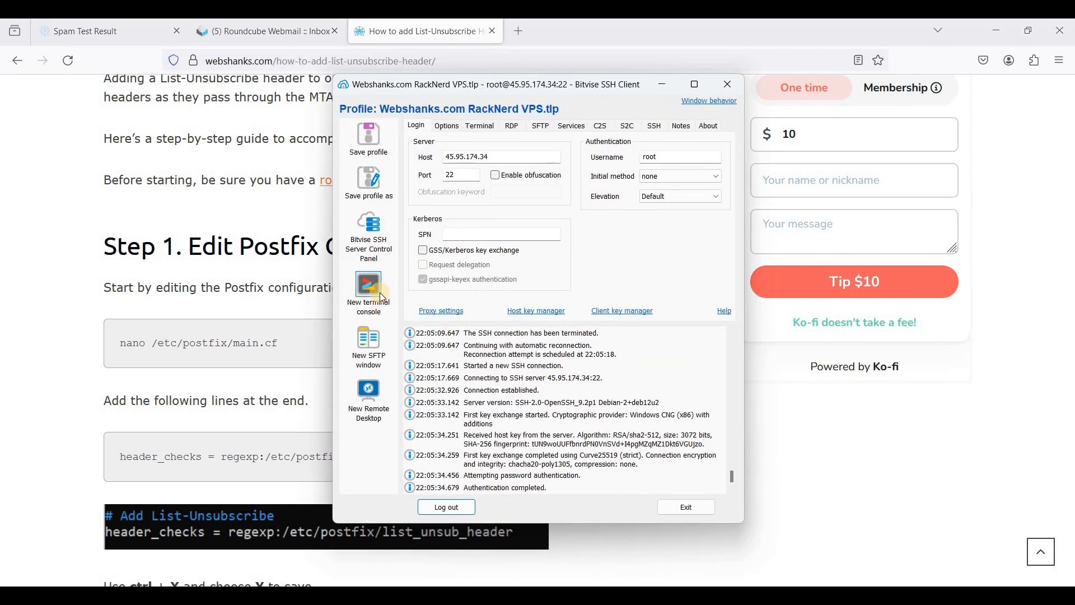
- Start a root terminal on the mail server and fetch 'nano /etc/postfix/main.cf' from the tutorial
click(369, 288)
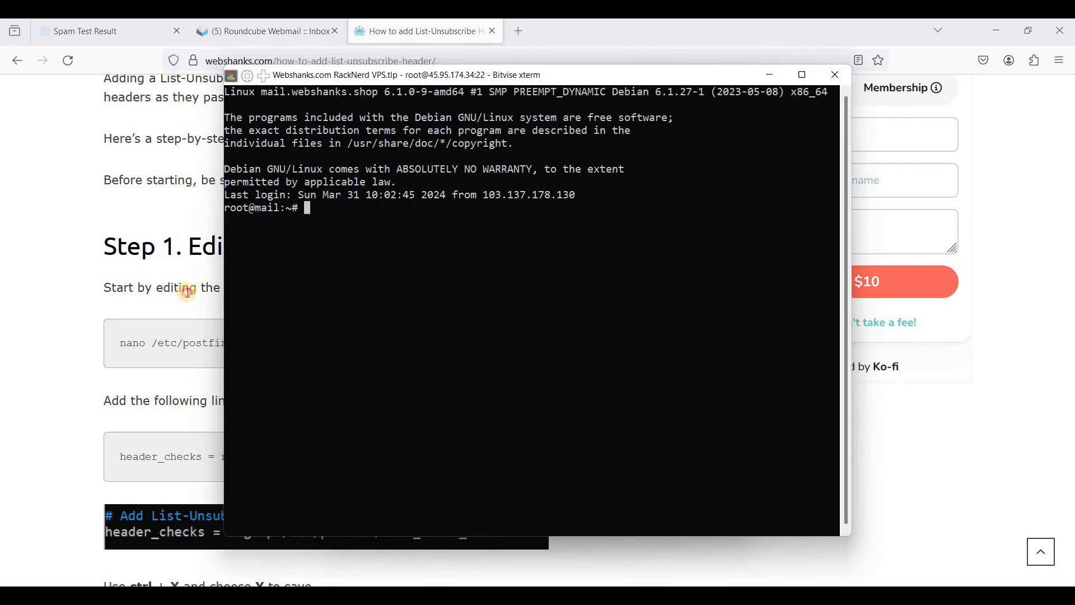
click(834, 74)
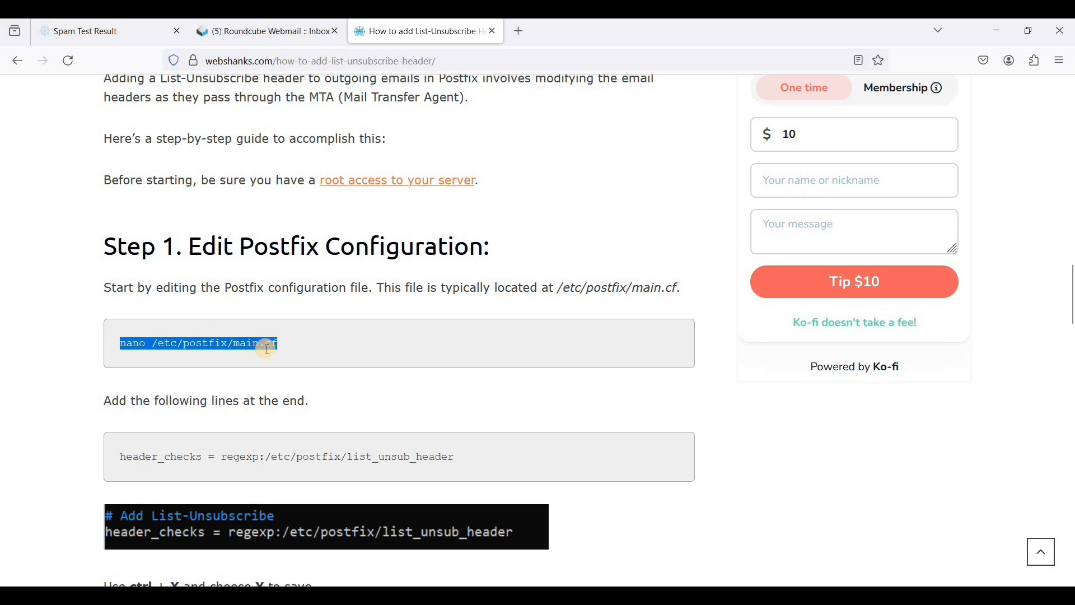
mouse_move(576, 387)
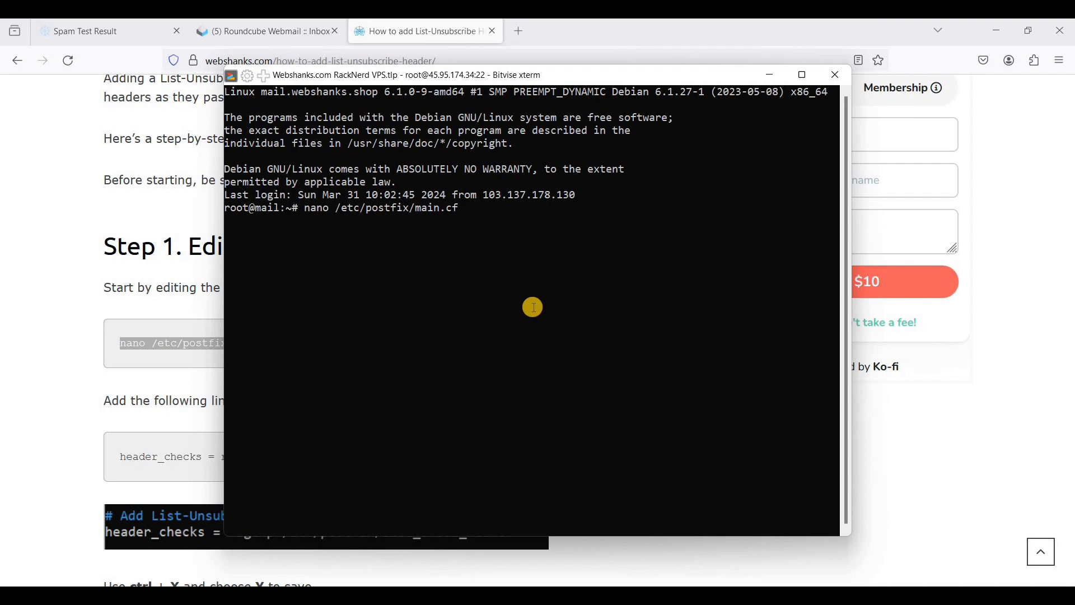
- Append '# List-Unsubscribe' and 'header_checks = regexp:/etc/postfix/list_unsub_header' to main.cf and save it
key(Return)
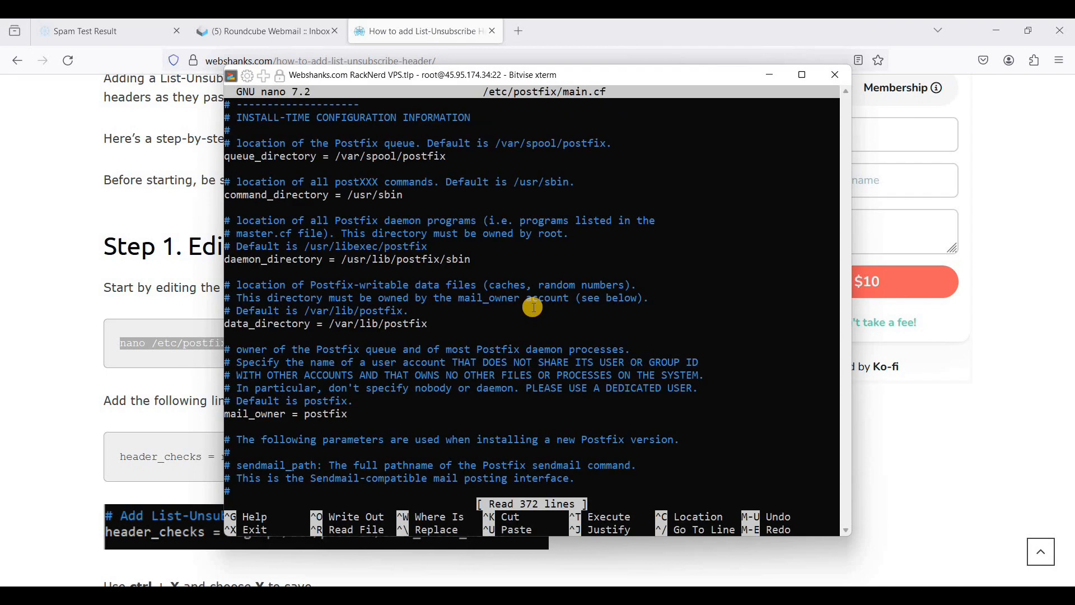
scroll(down, 3)
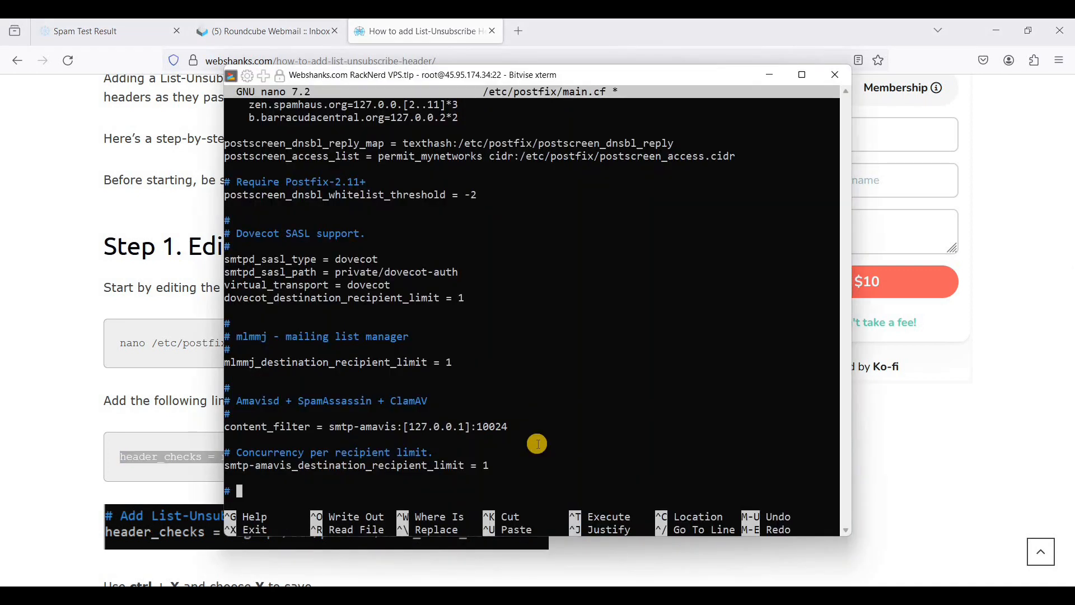
text(List)
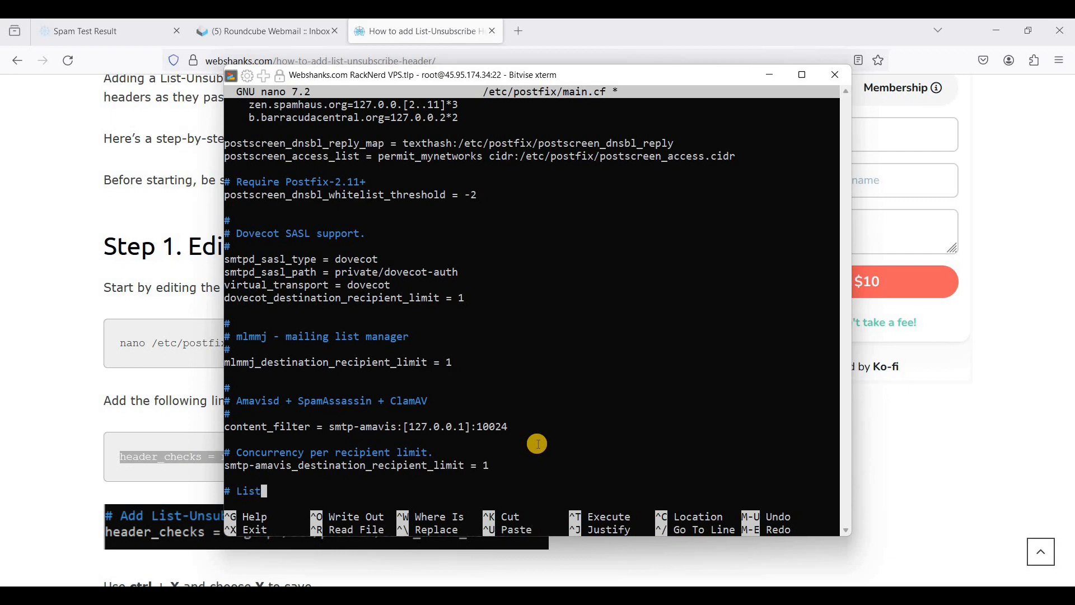
text(-U)
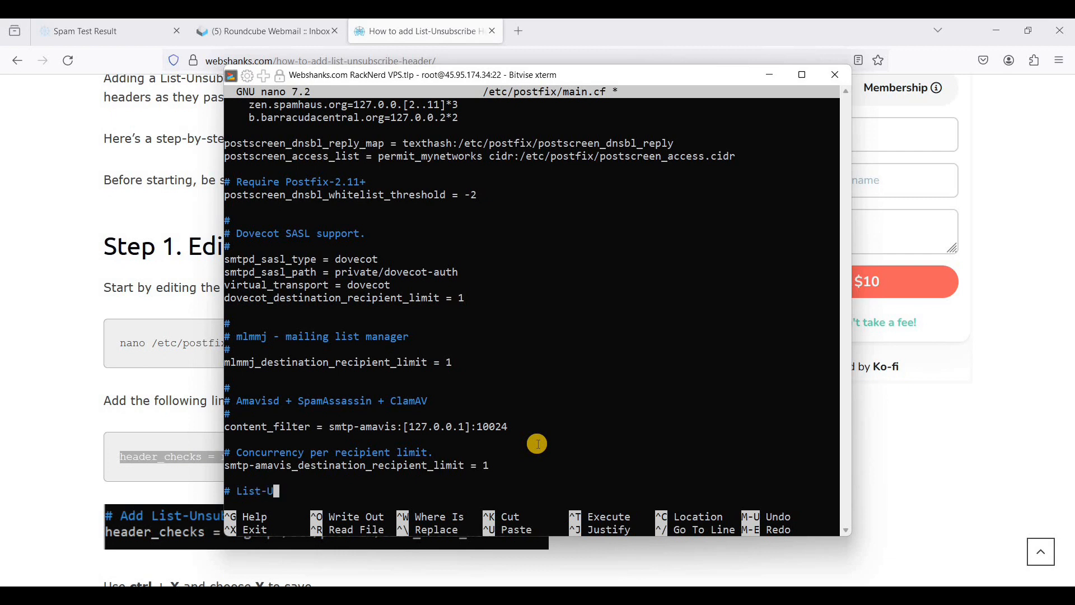
text(subsc)
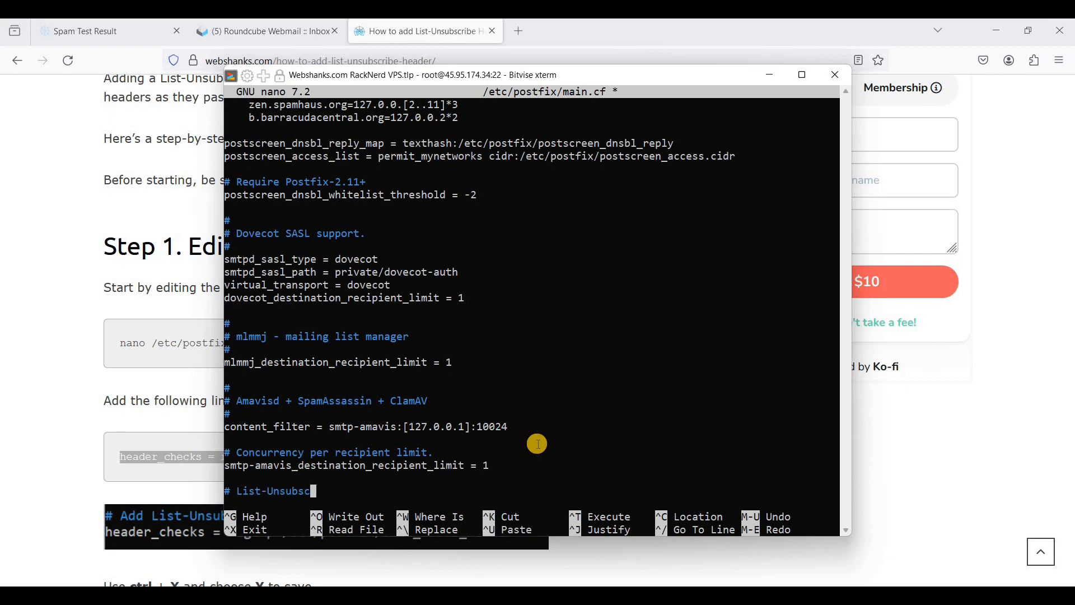
key(Backspace)
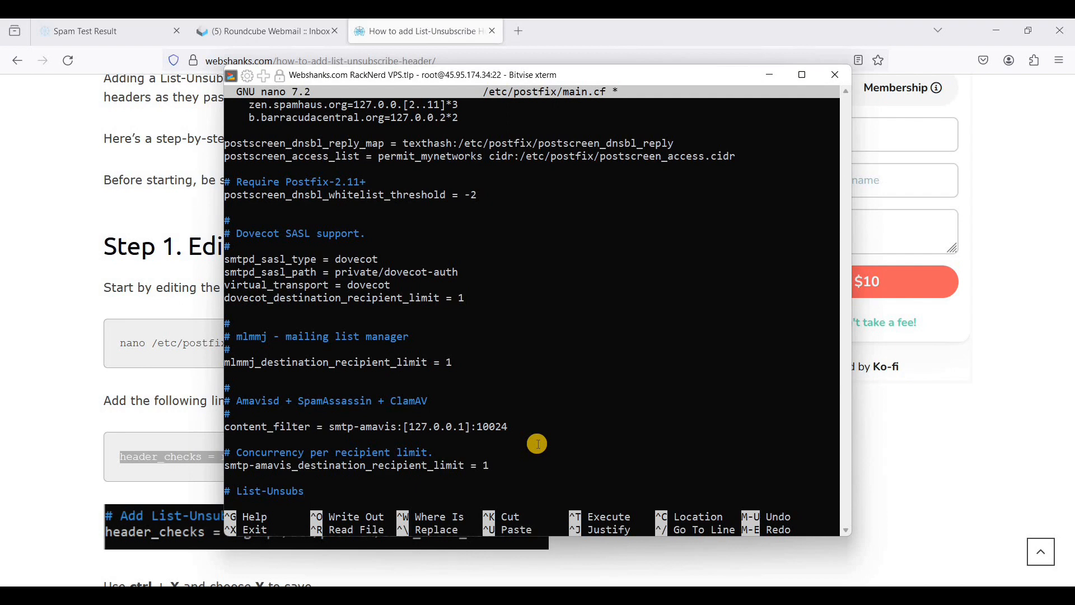
scroll(down, 3)
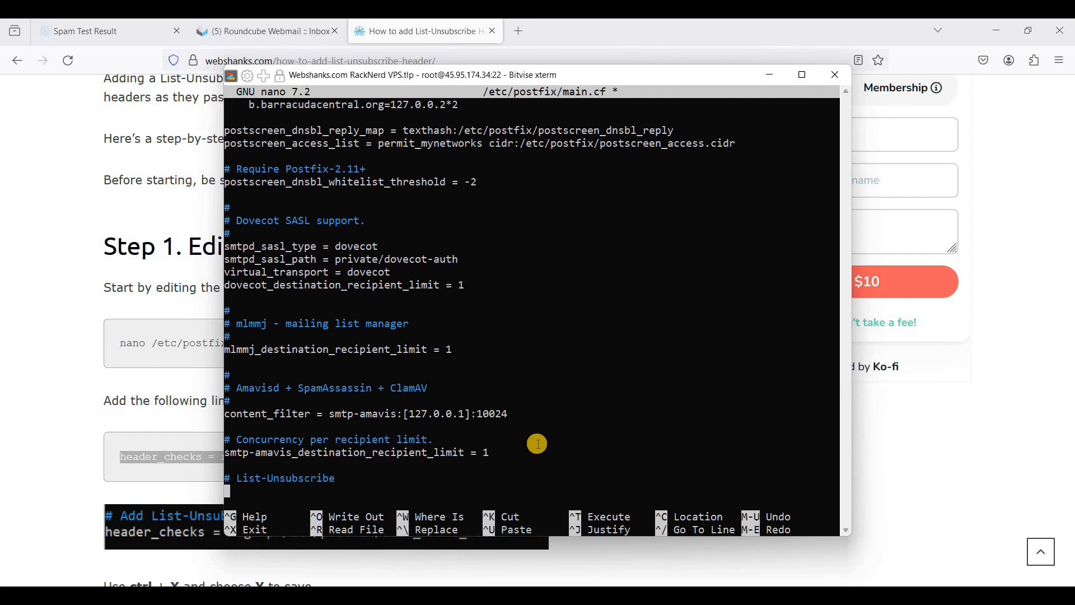
key(ctrl+v)
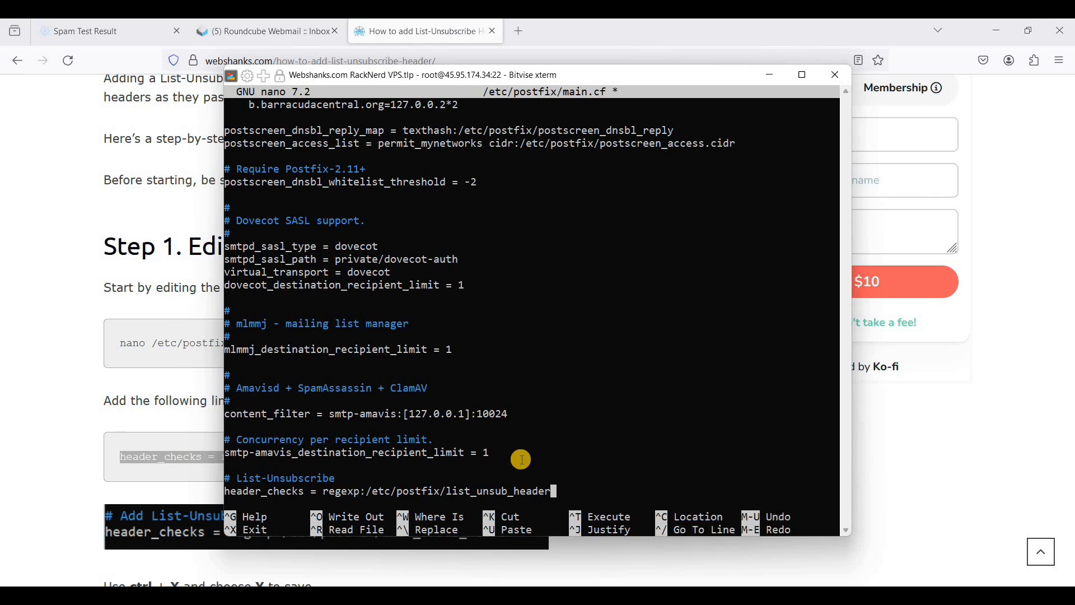
key(ctrl+x)
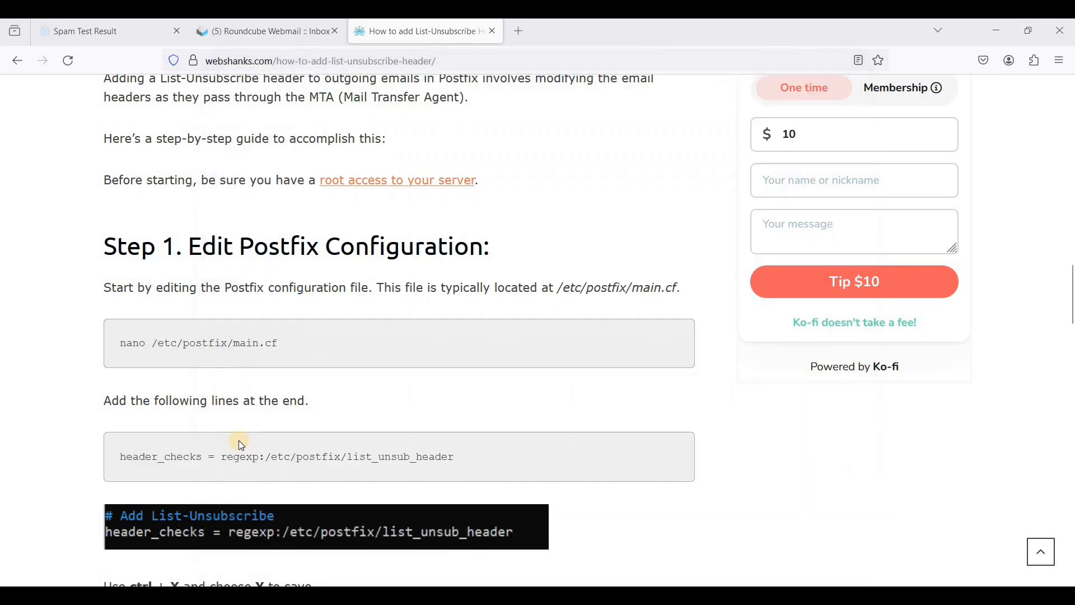
- Copy 'nano /etc/postfix/list_unsub_header' from the tutorial and run it to create the empty header file
scroll(down, 3)
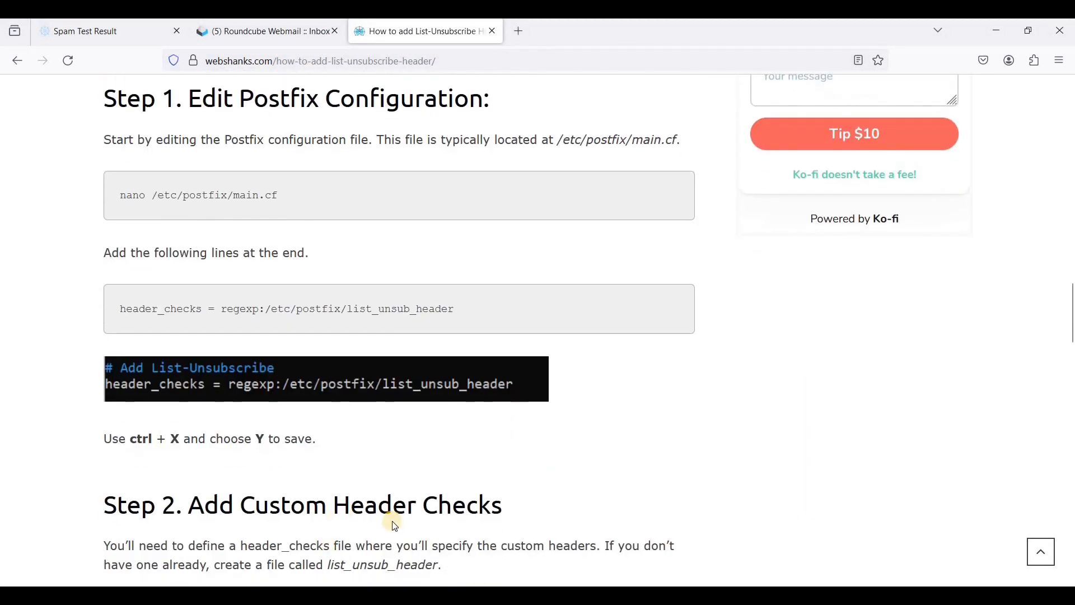
scroll(down, 3)
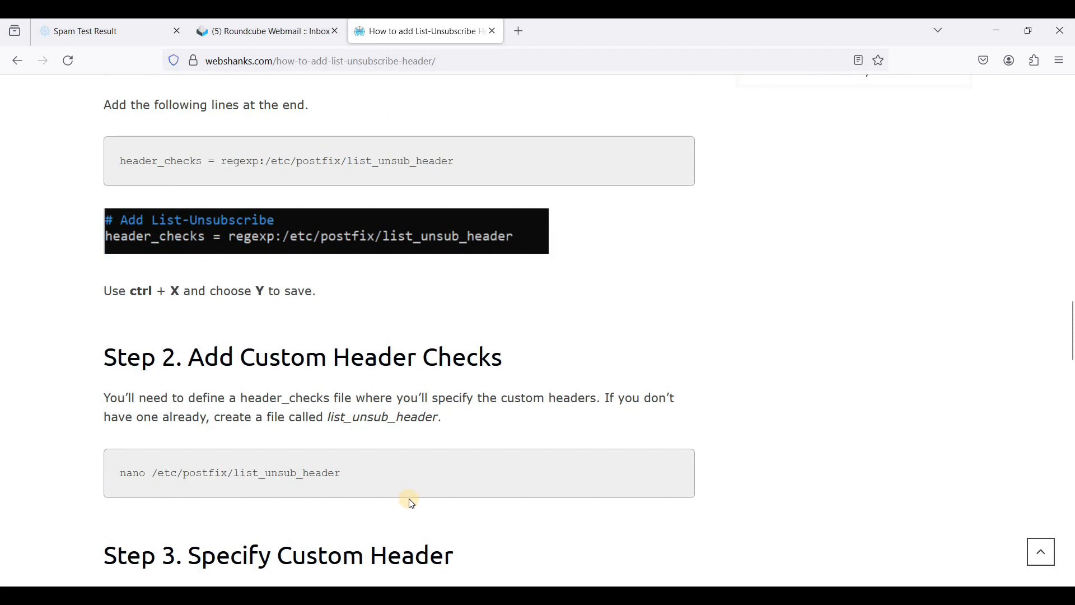
mouse_move(352, 477)
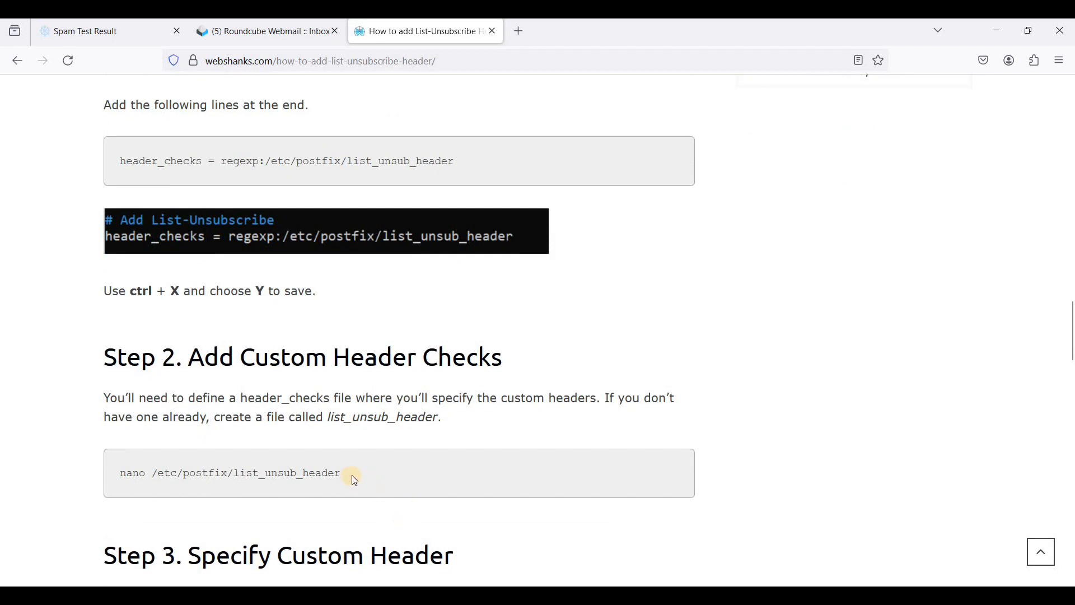
mouse_move(235, 472)
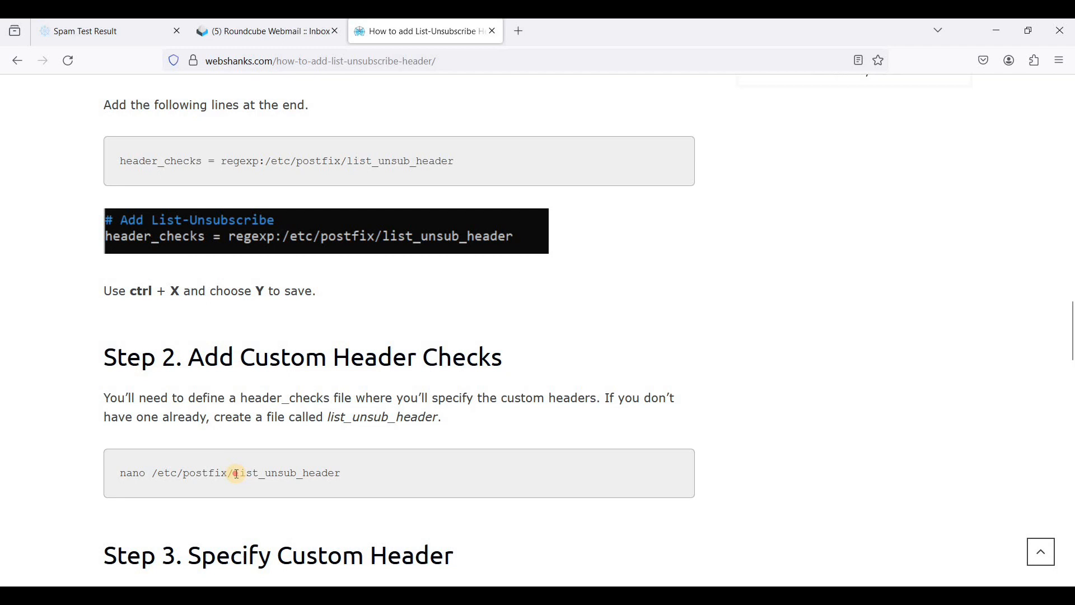
double_click(286, 472)
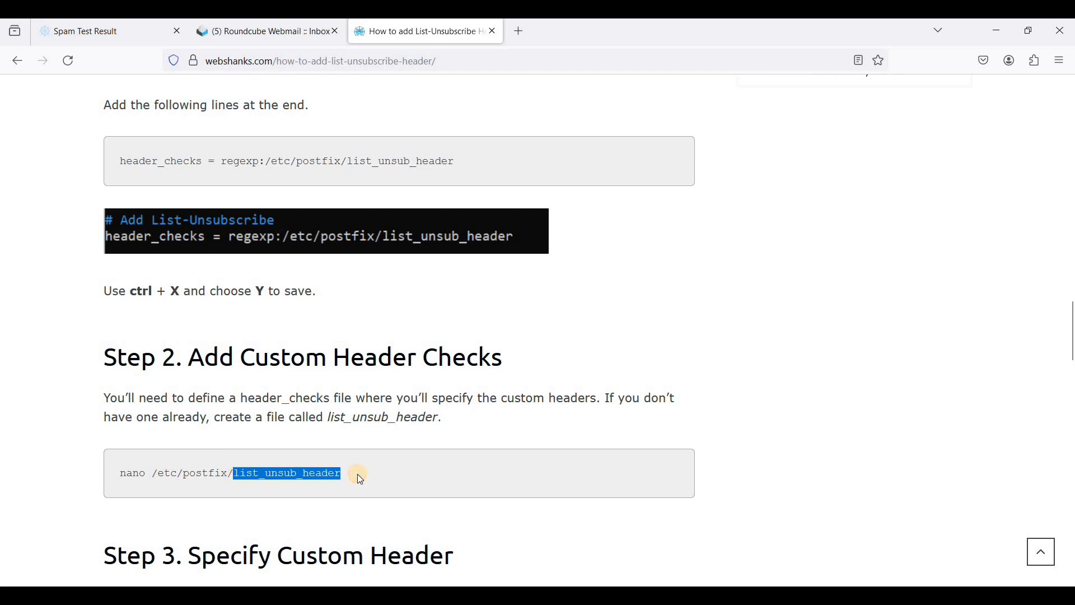
mouse_move(122, 472)
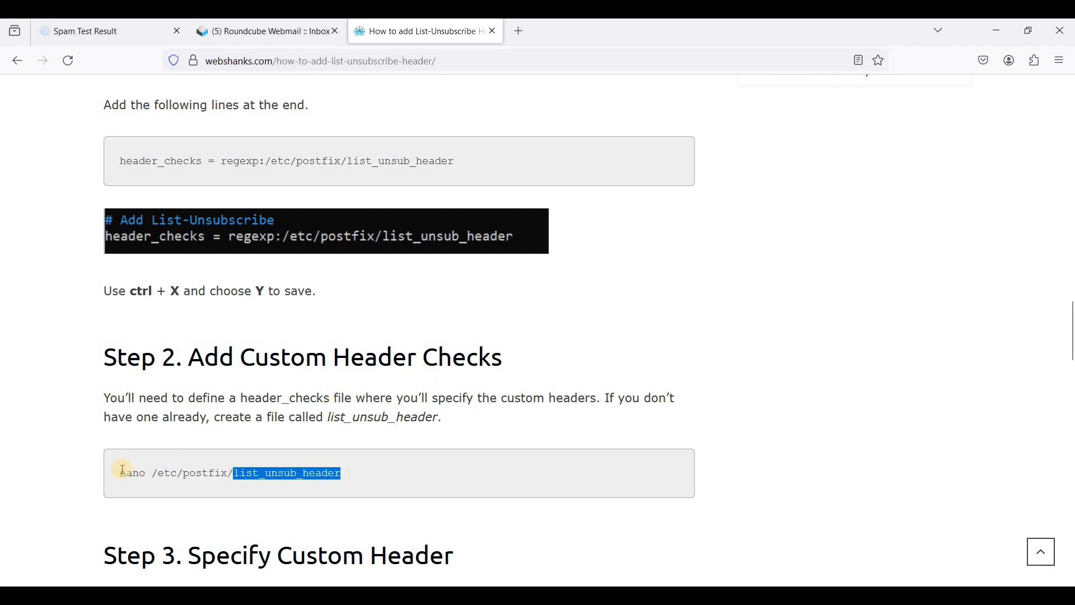
triple_click(230, 472)
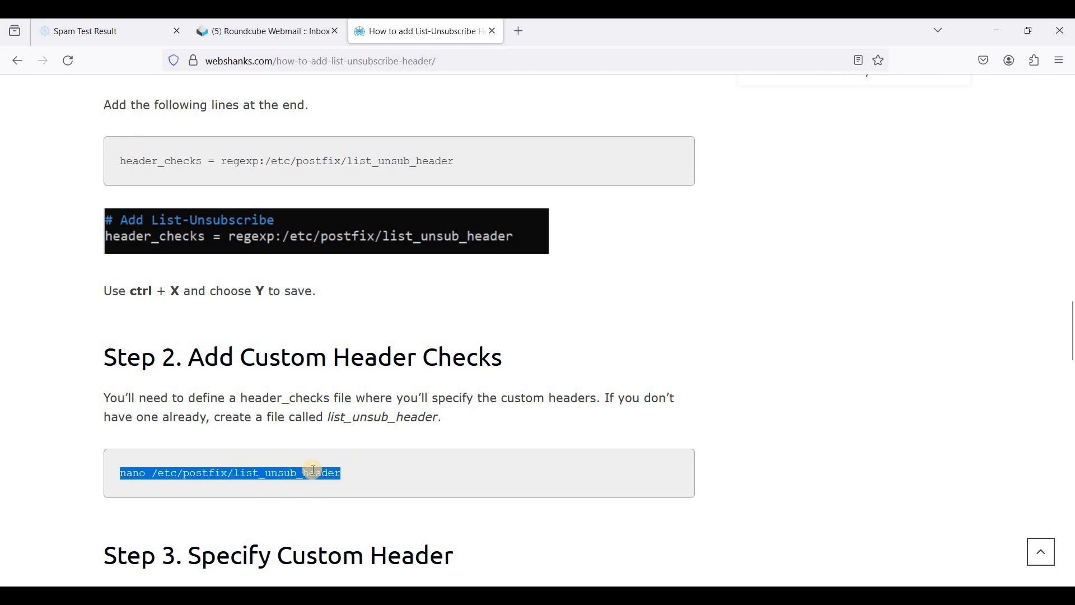
right_click(313, 473)
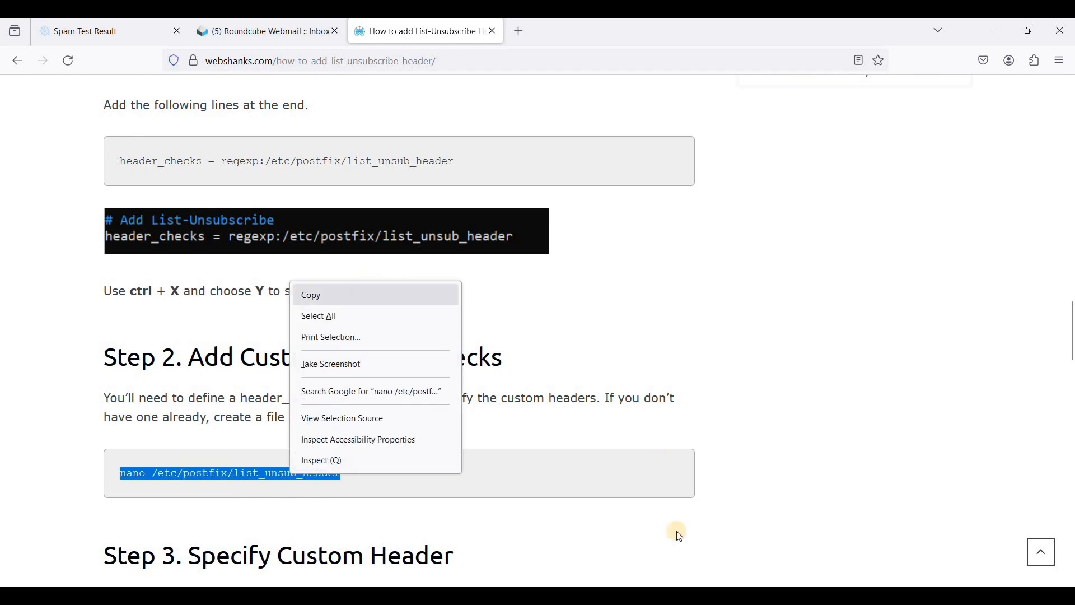
click(310, 295)
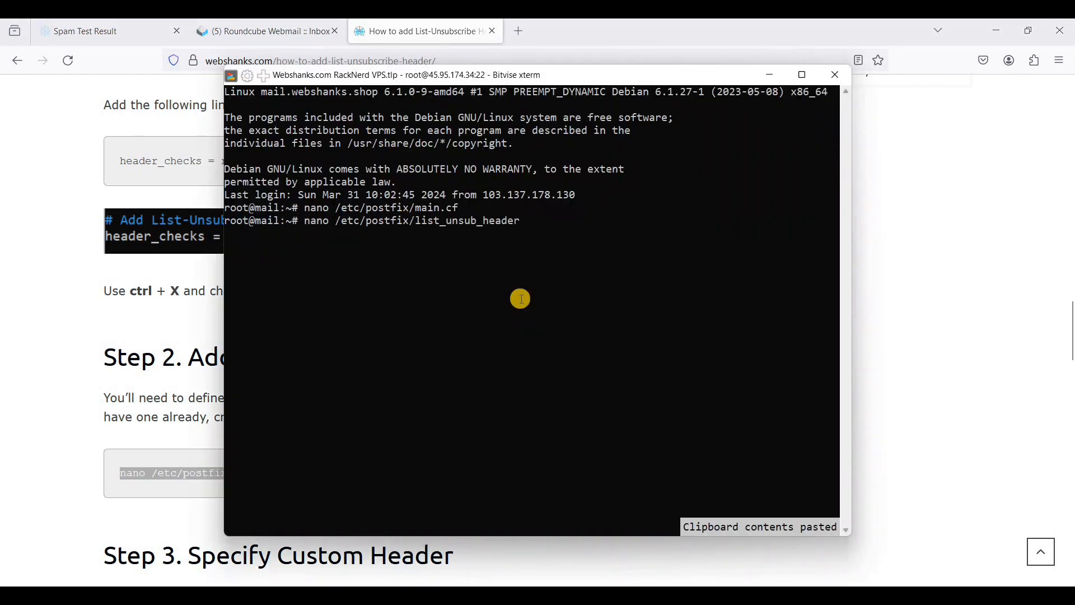
key(Return)
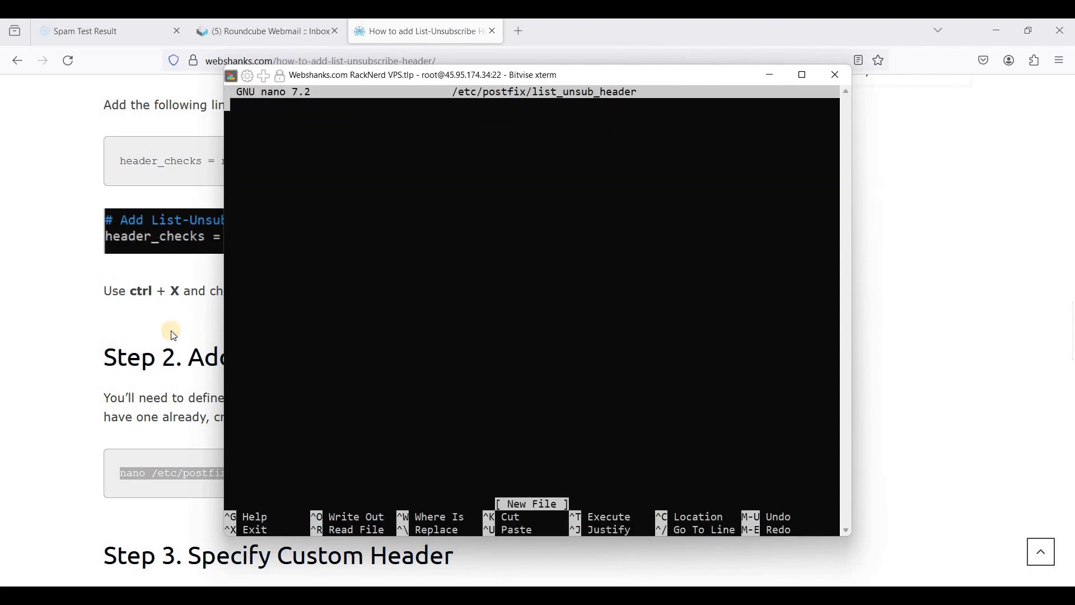
click(835, 74)
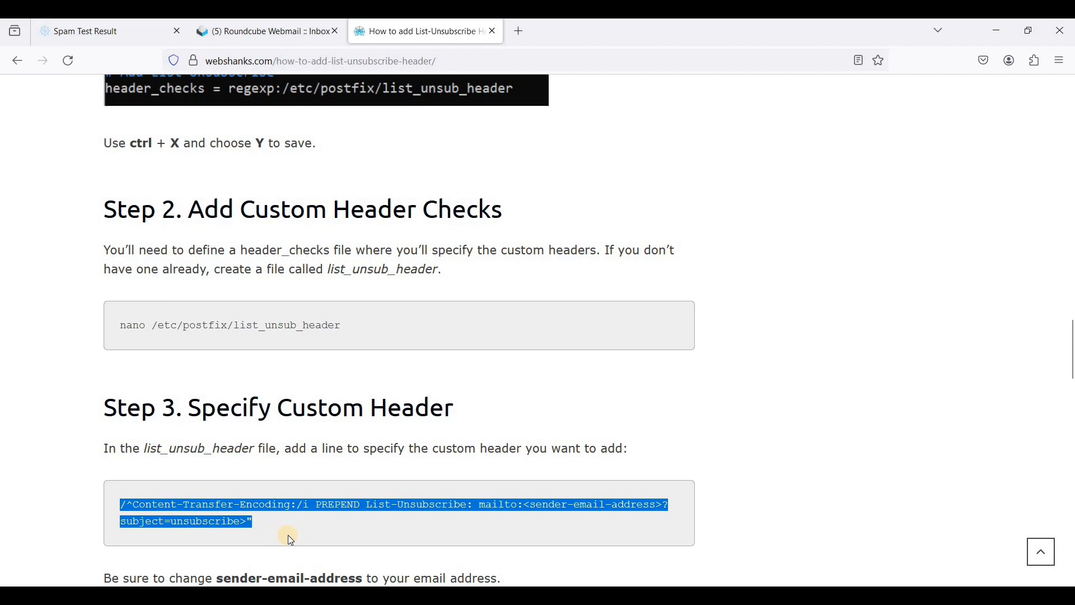
mouse_move(542, 198)
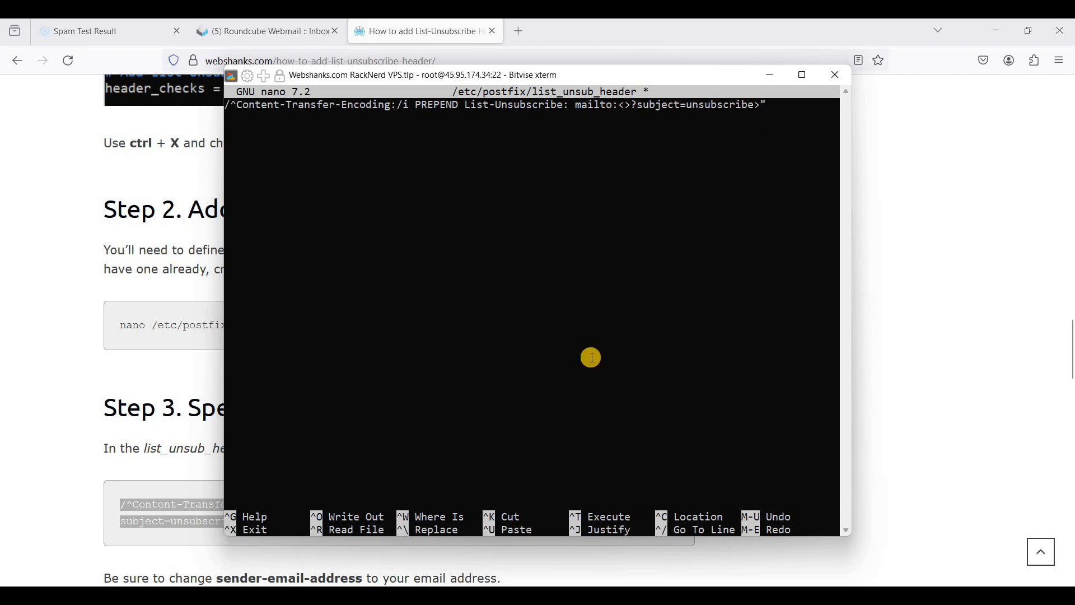
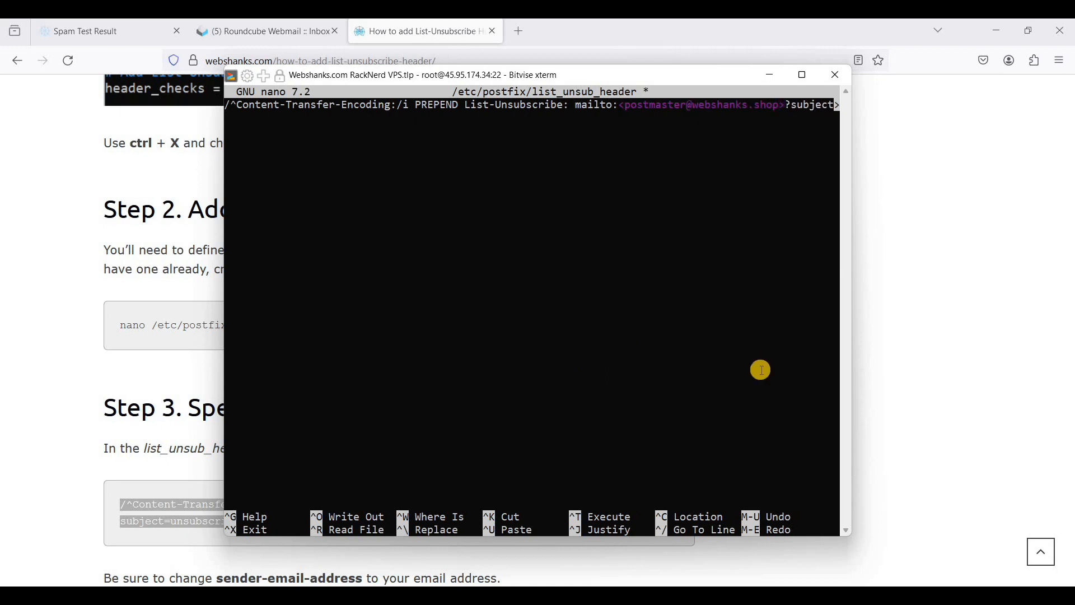
key(ctrl+x)
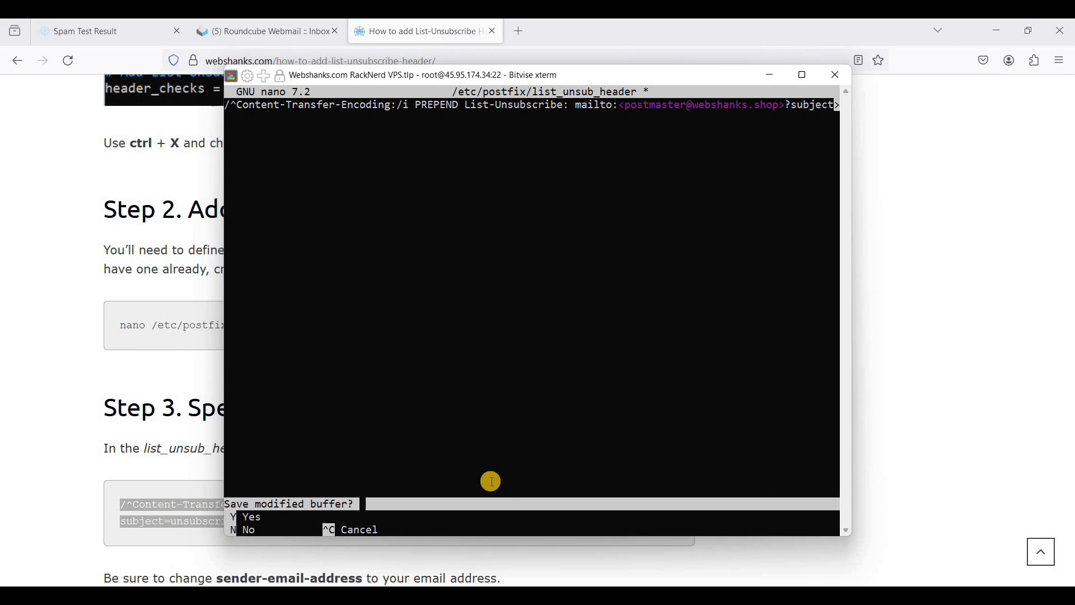
key(y)
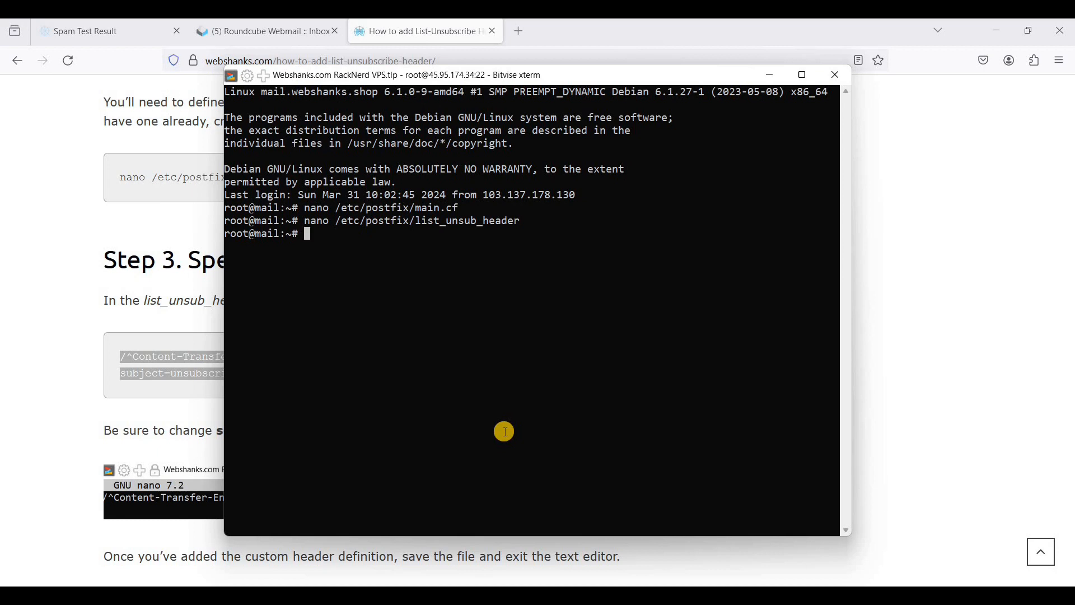
- Reboot the mail server, leaving the SSH session disconnected
text(reboo)
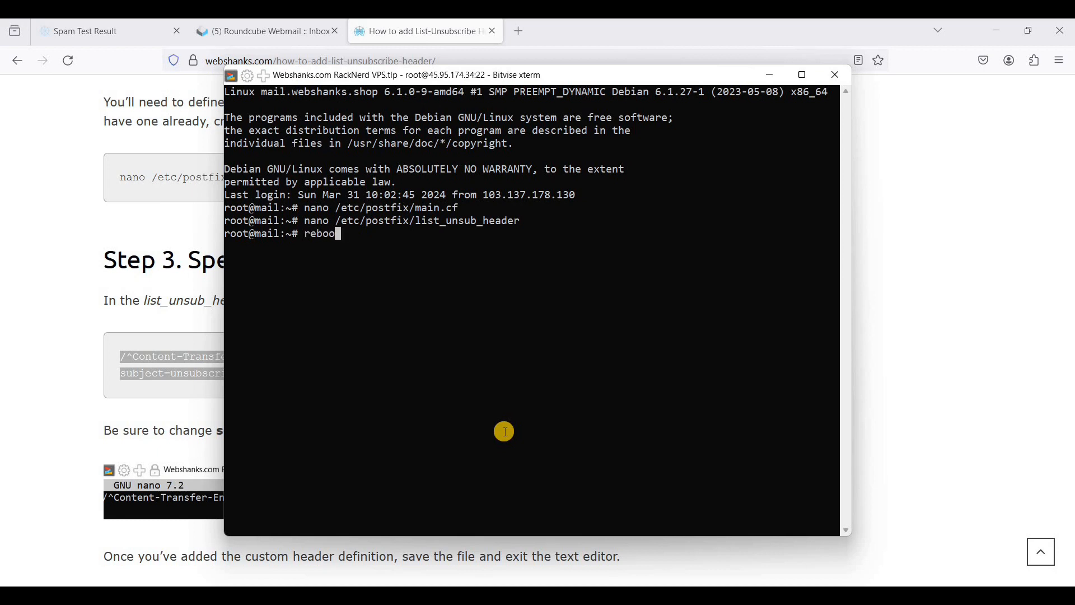
key(Return)
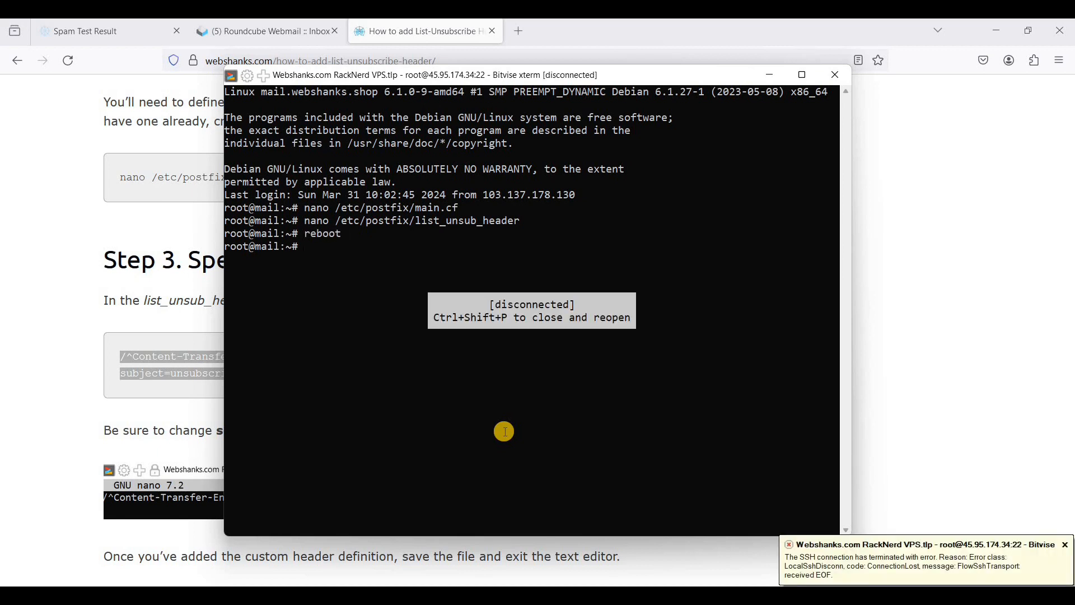
mouse_move(501, 216)
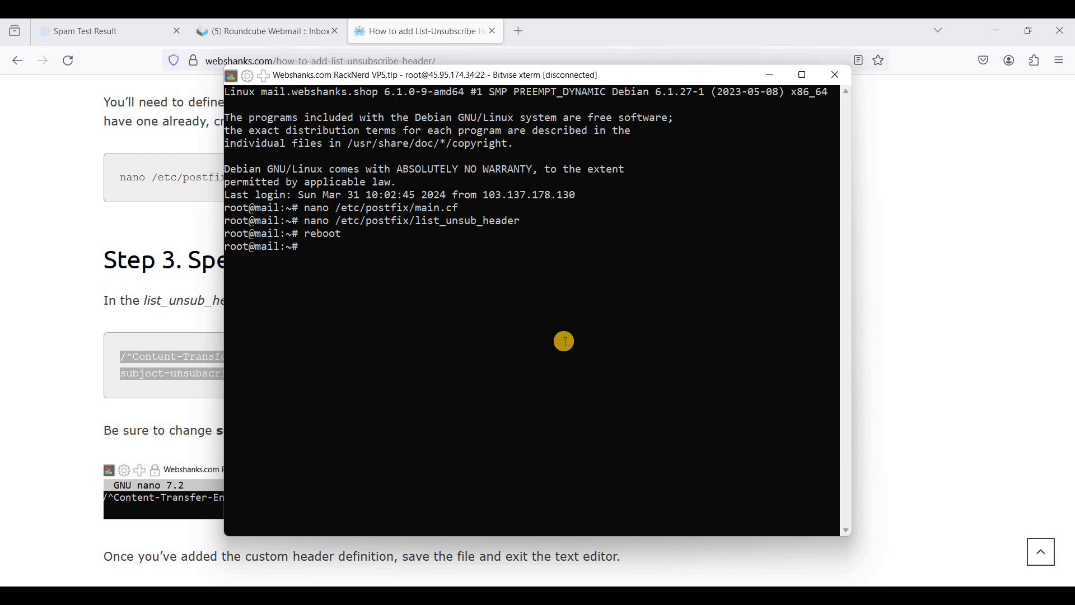
mouse_move(425, 167)
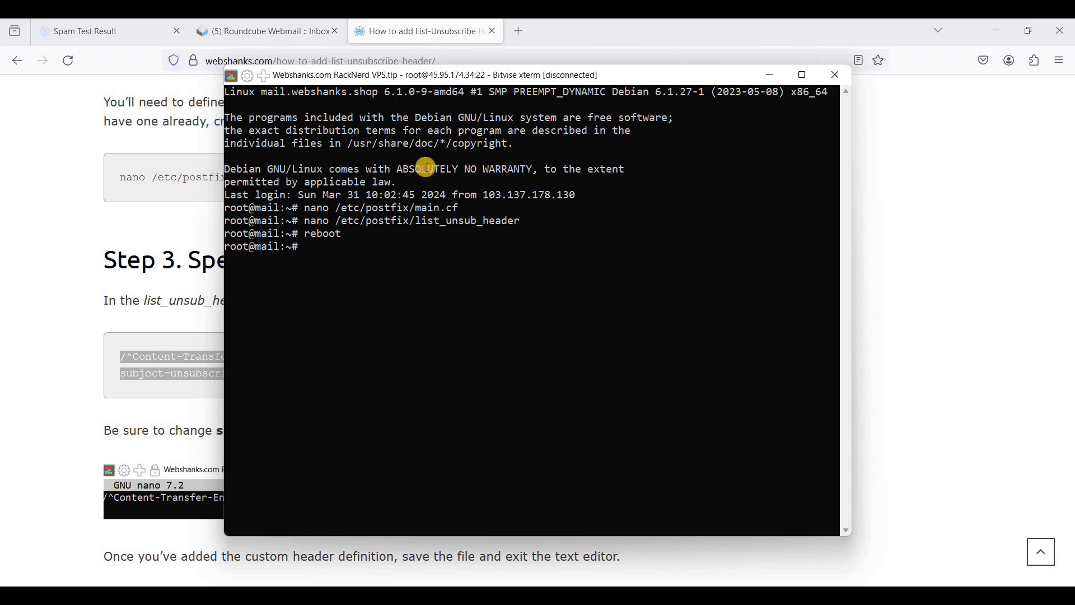
mouse_move(516, 31)
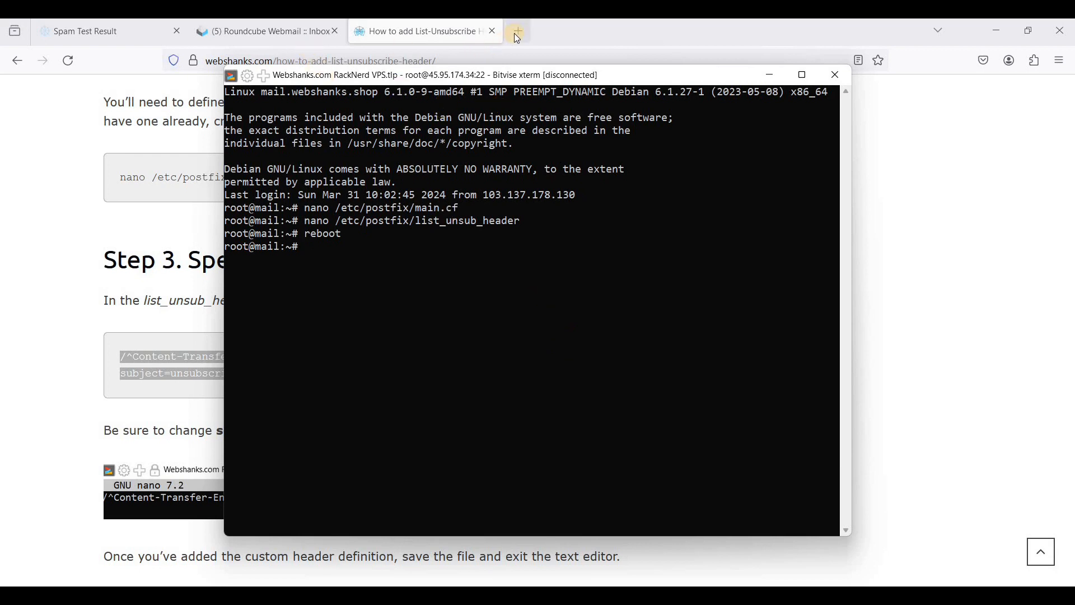
mouse_move(493, 124)
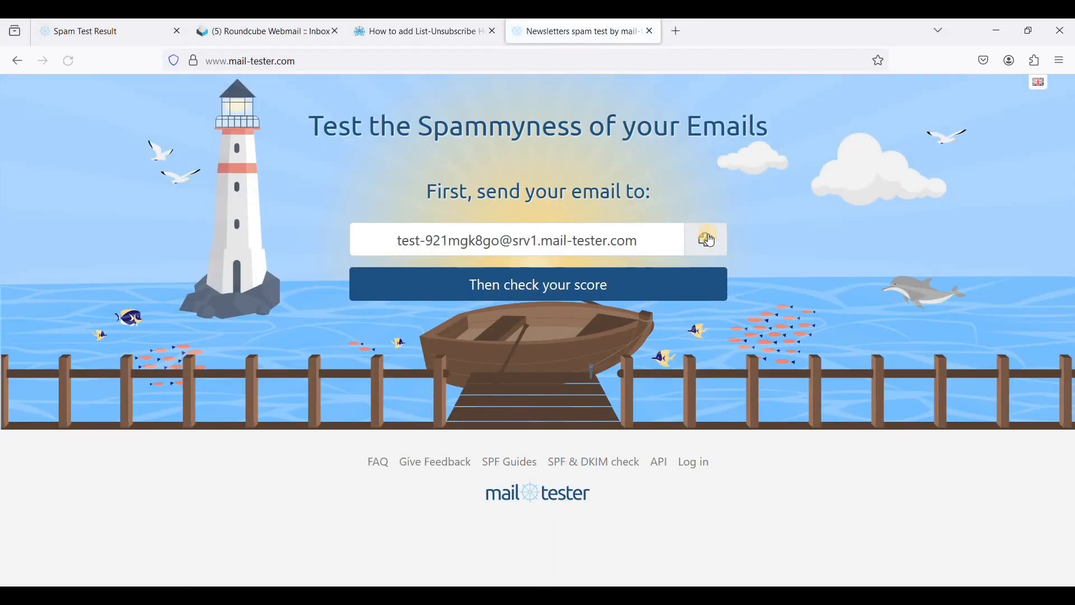
click(706, 239)
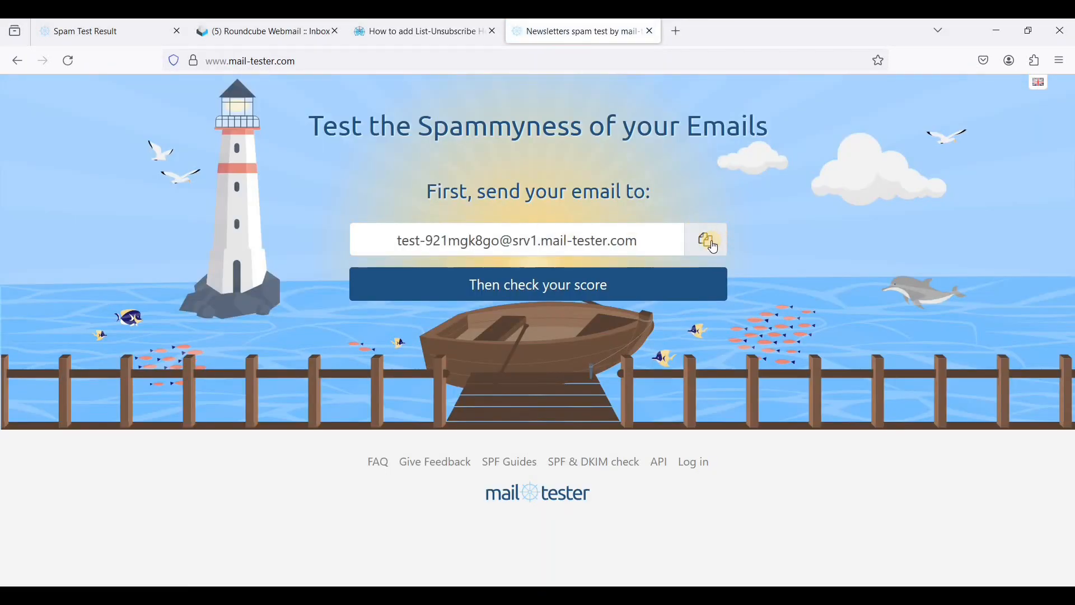
click(706, 240)
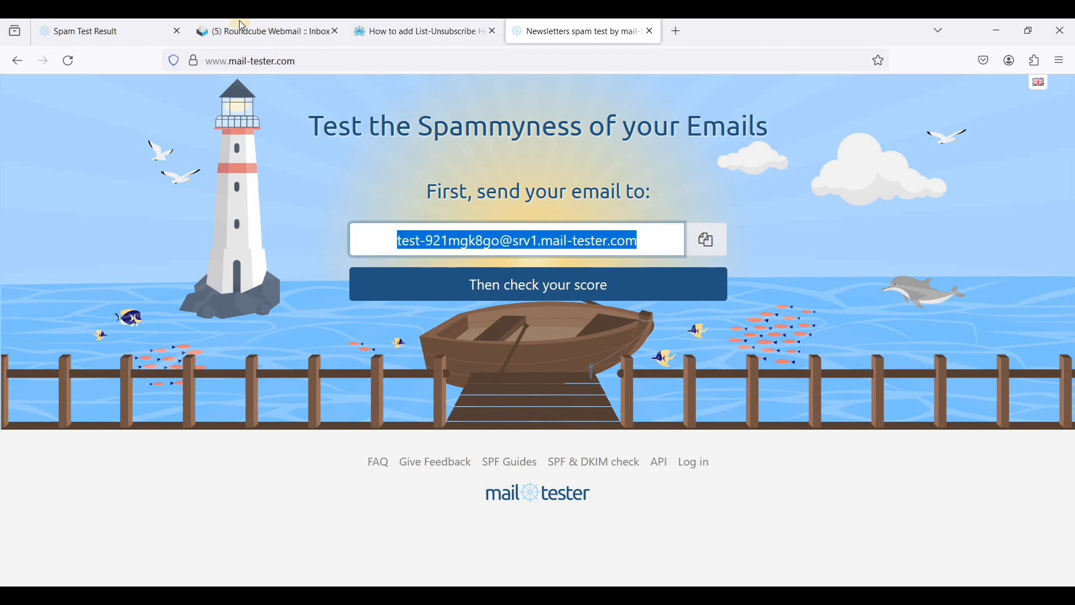
click(267, 31)
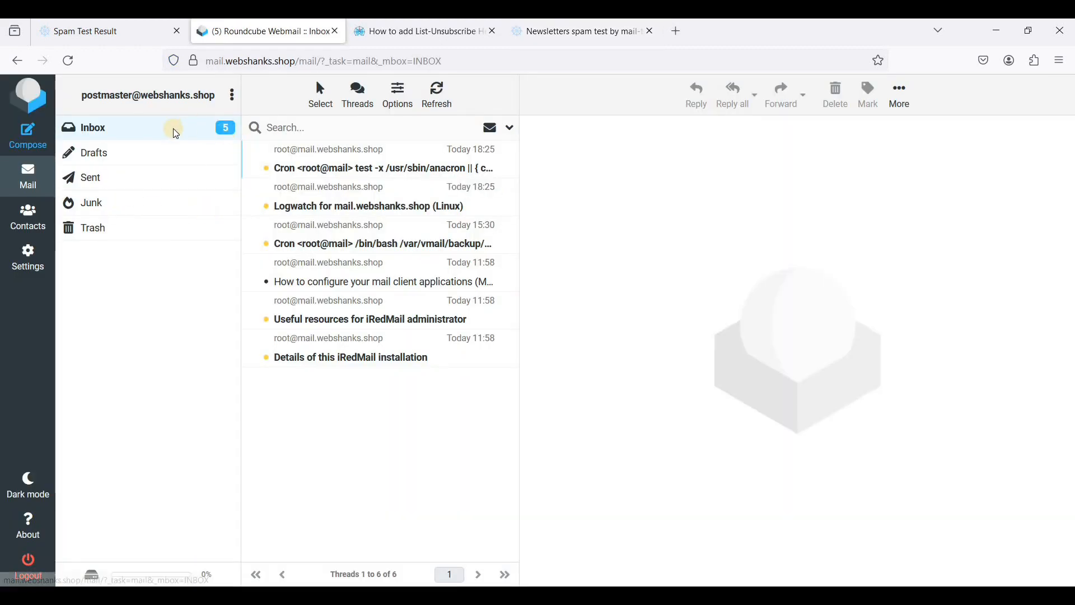
mouse_move(362, 224)
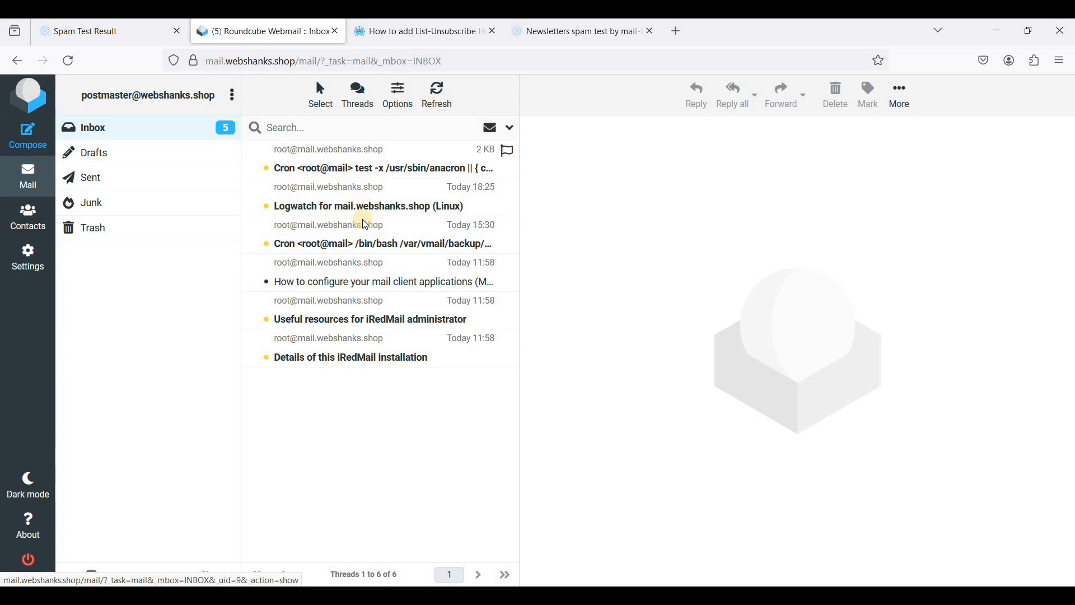
click(27, 133)
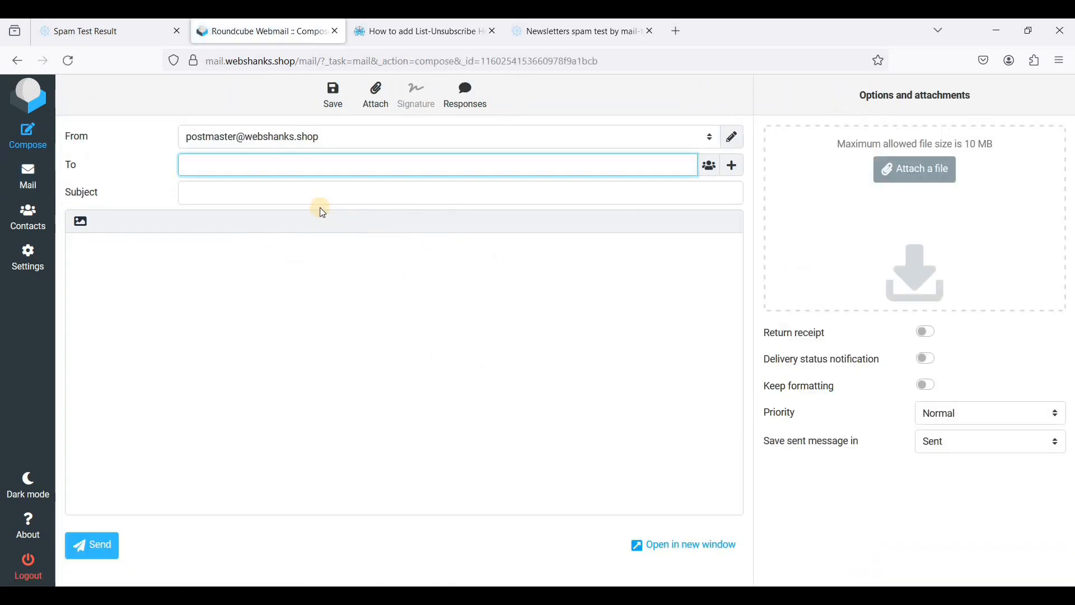
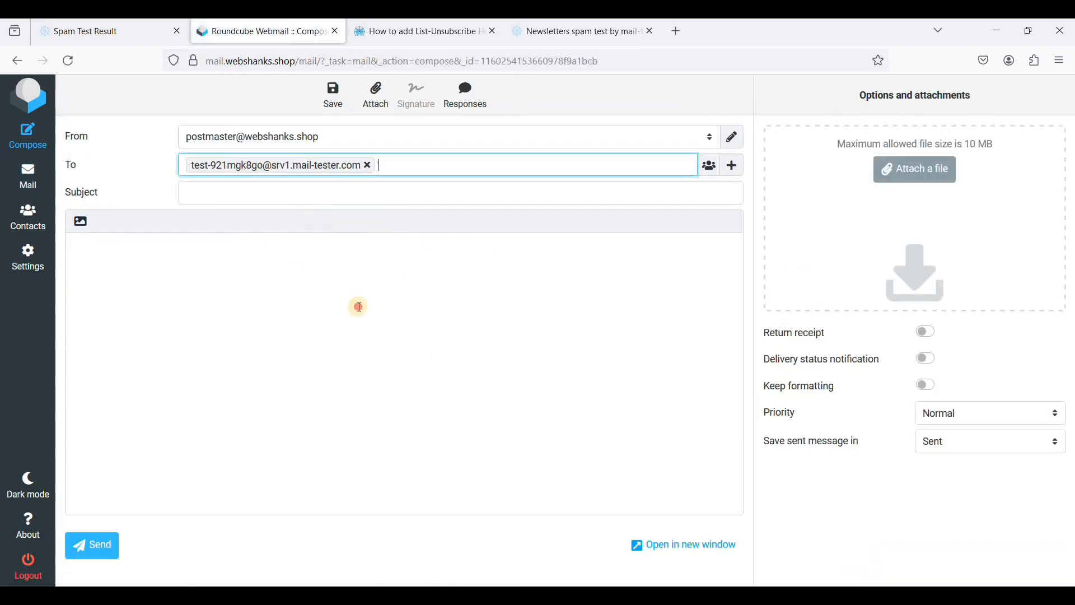
click(359, 305)
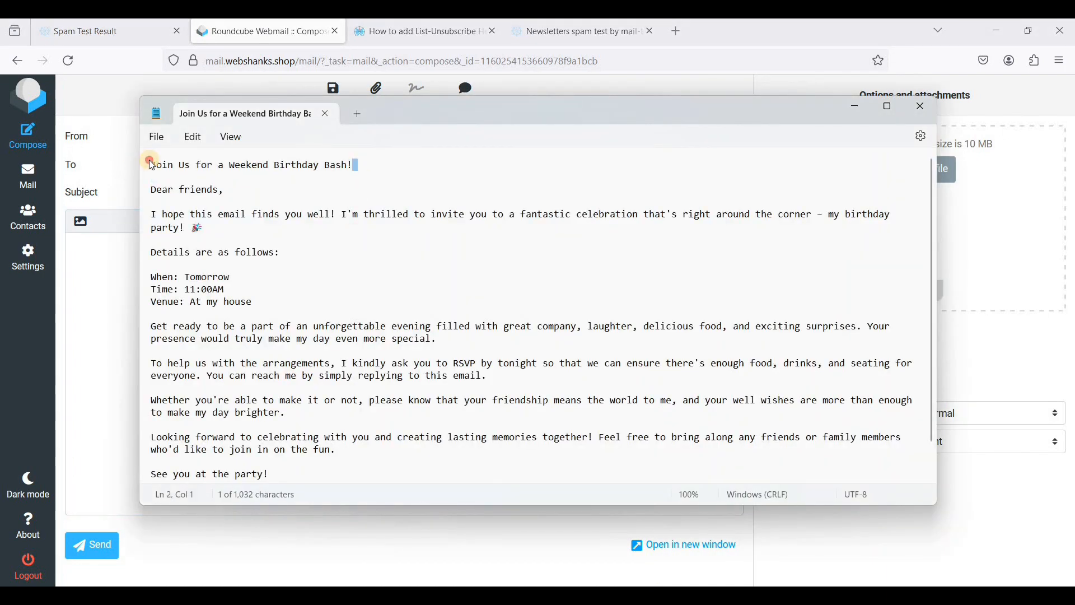
click(919, 106)
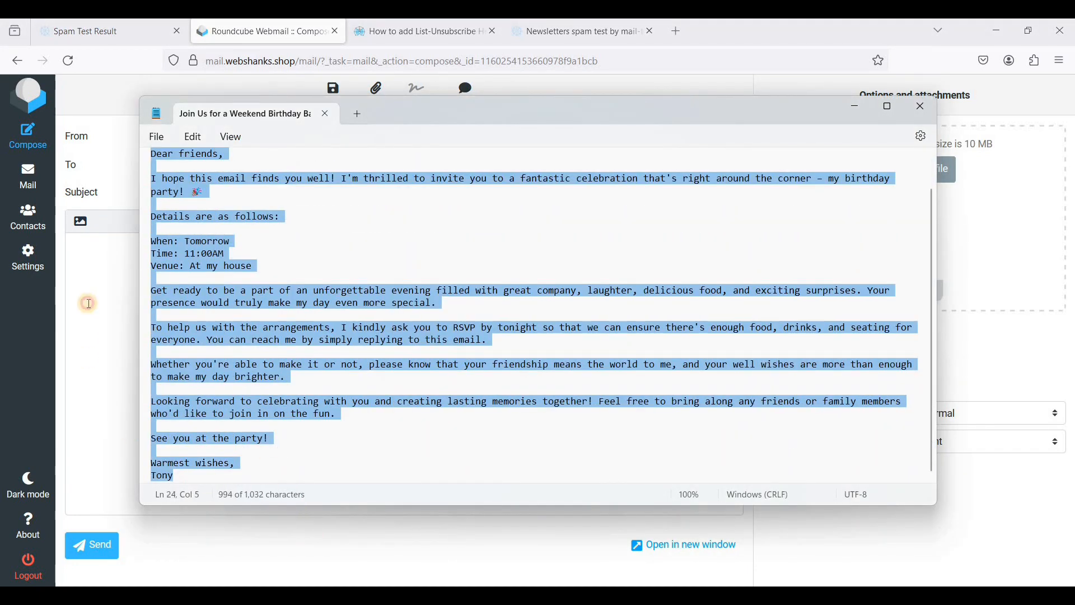
click(919, 106)
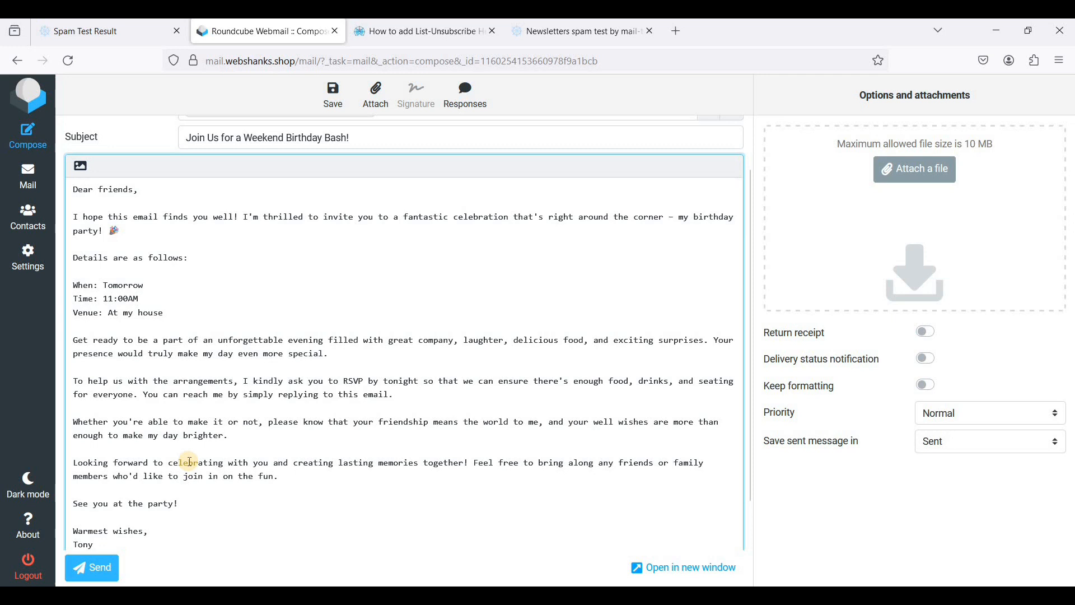
click(91, 567)
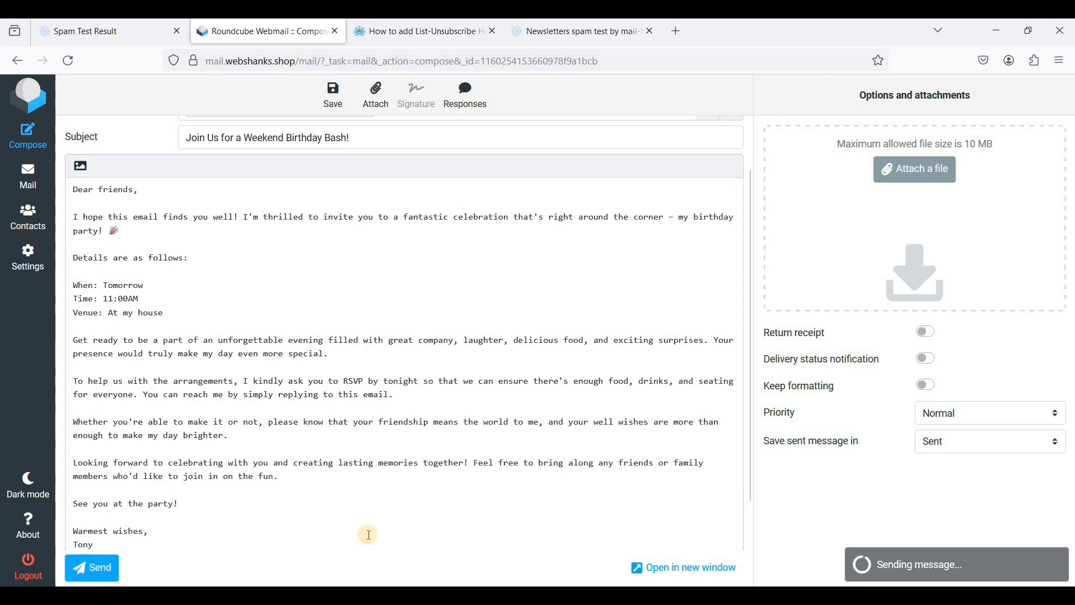
click(90, 567)
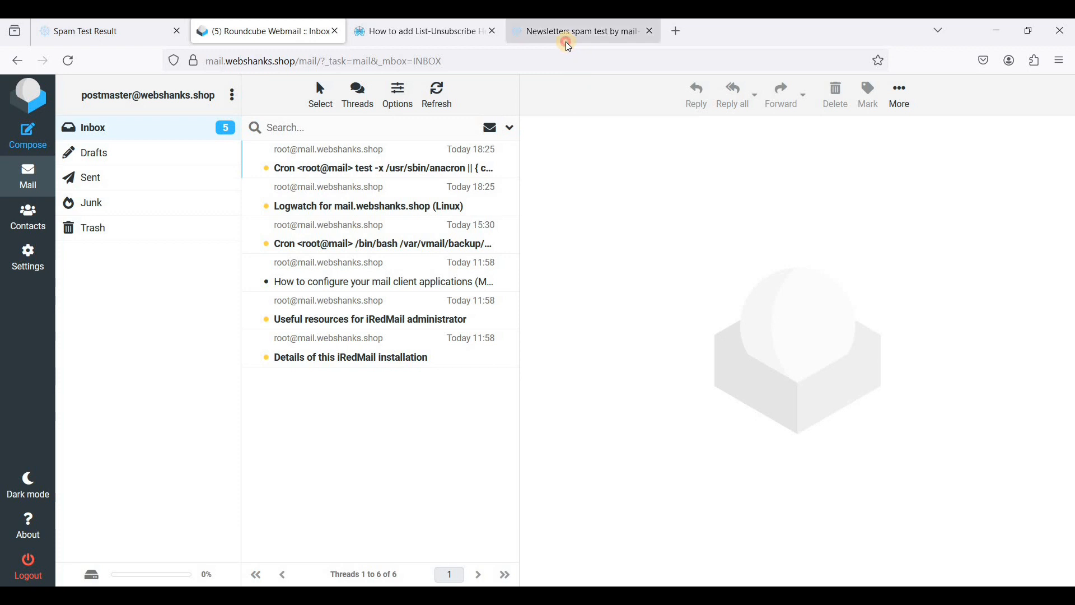
- Check the score in Mail Tester and review the 10/10 report with every check green
click(579, 31)
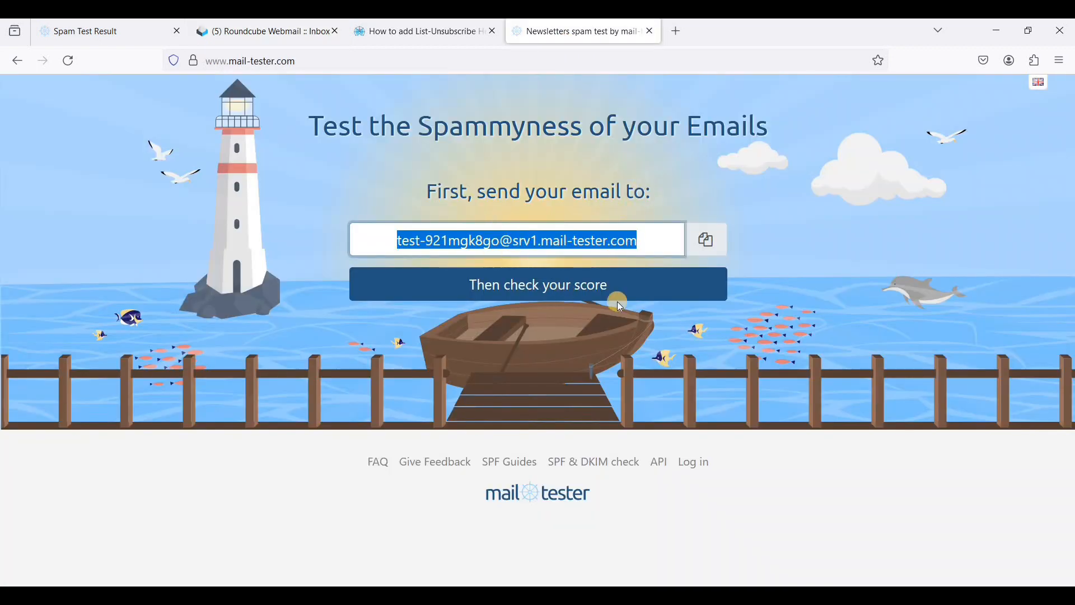
click(538, 284)
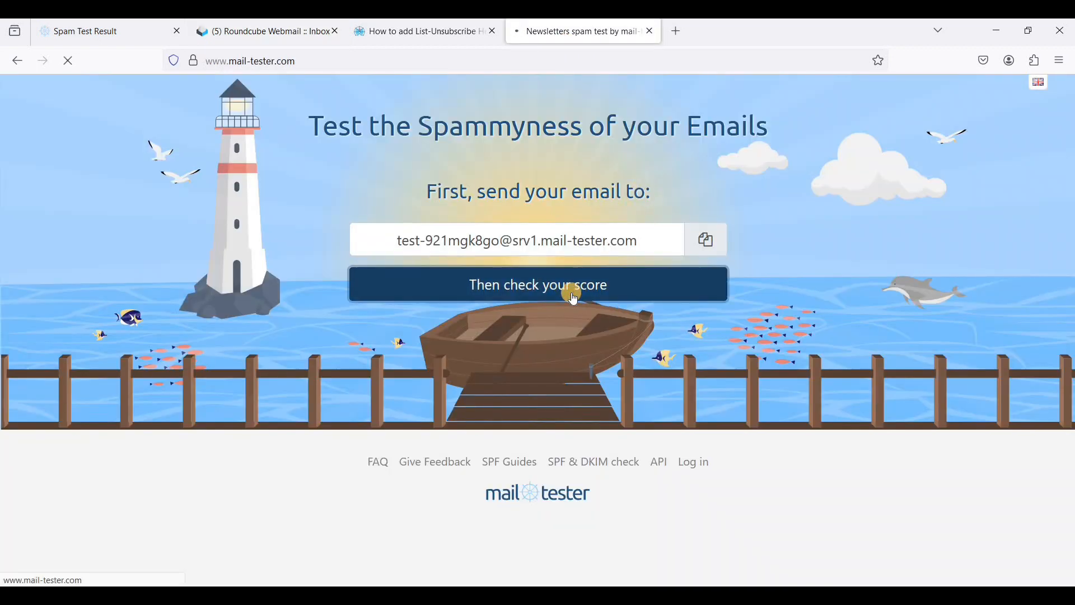
click(536, 283)
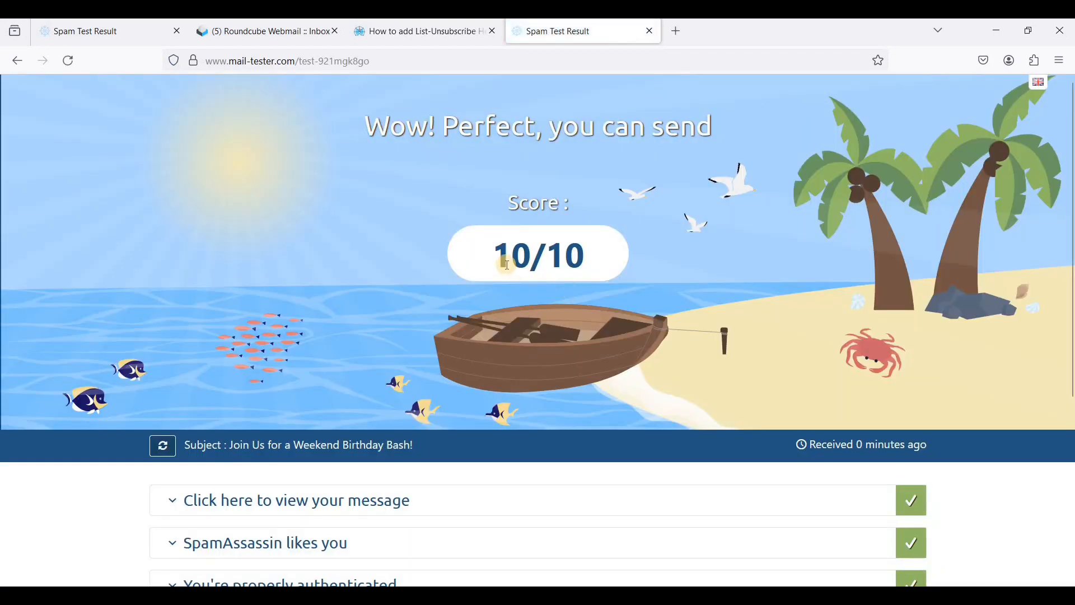
scroll(down, 3)
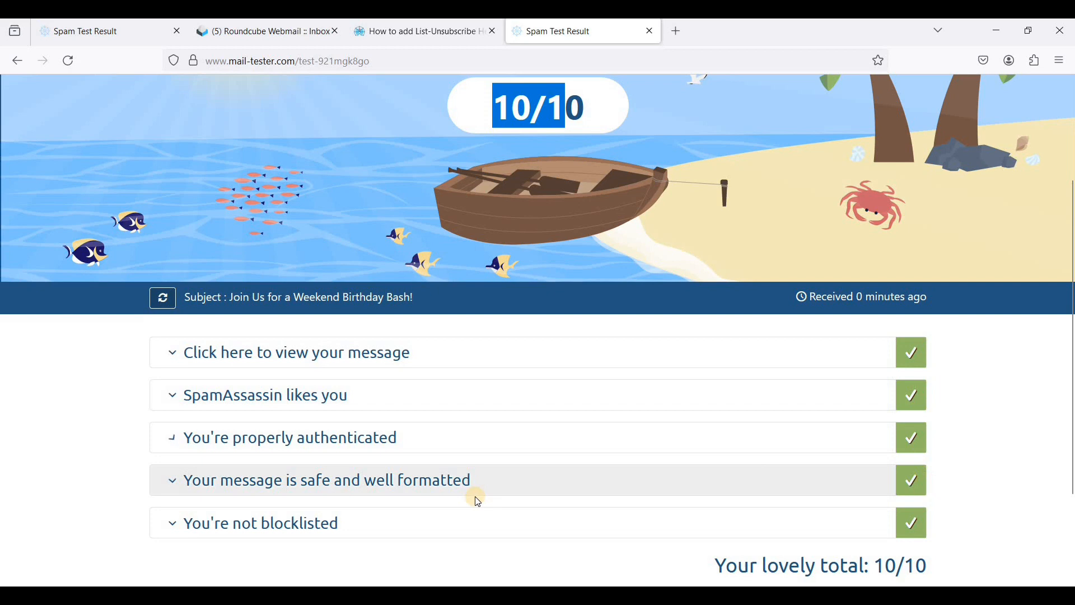
scroll(down, 3)
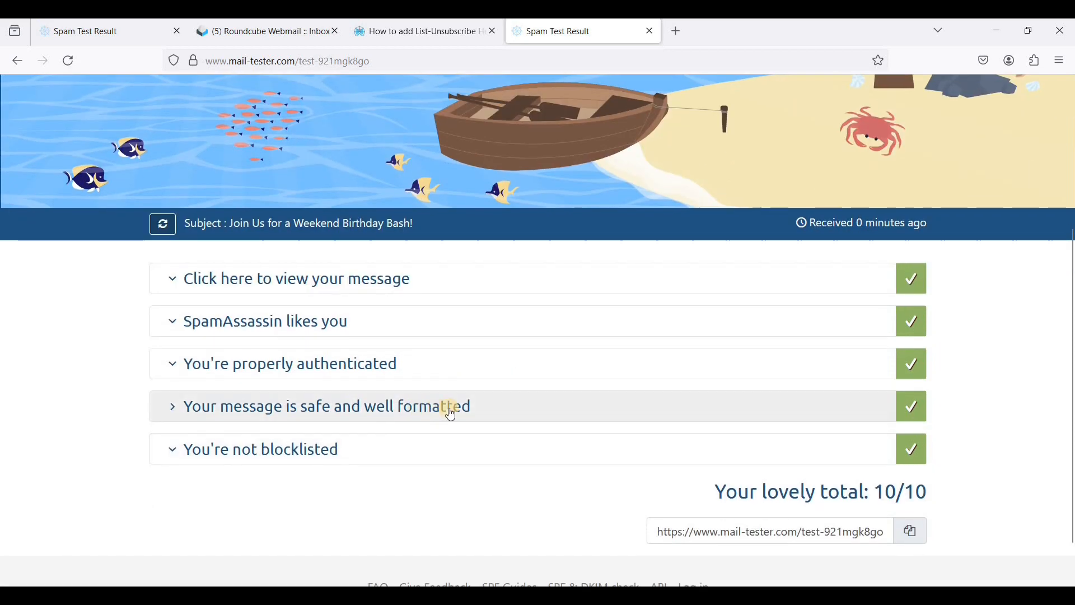
click(326, 405)
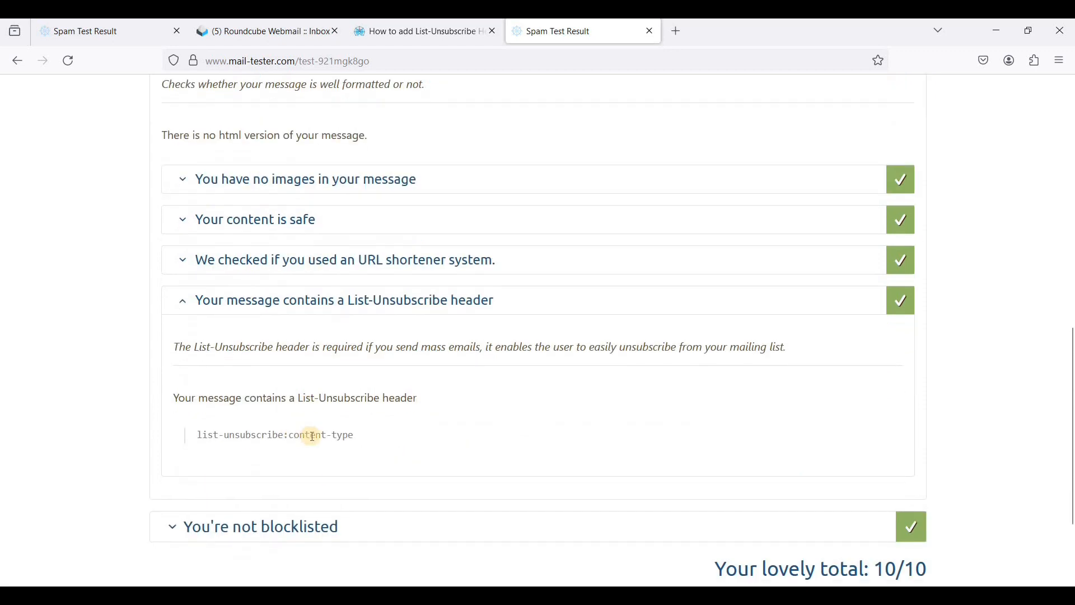
scroll(up, 3)
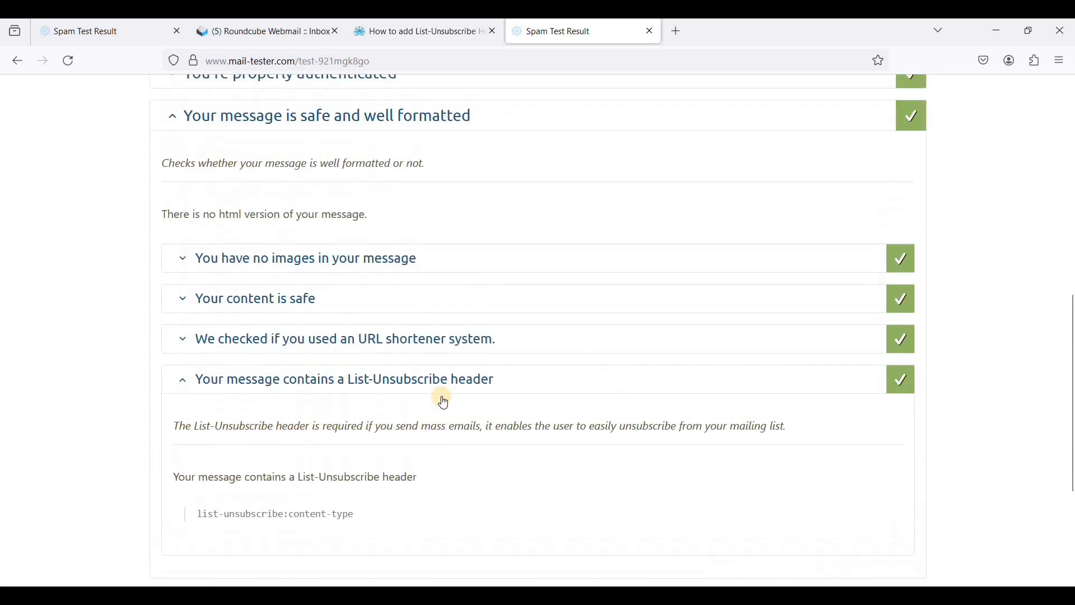
scroll(up, 3)
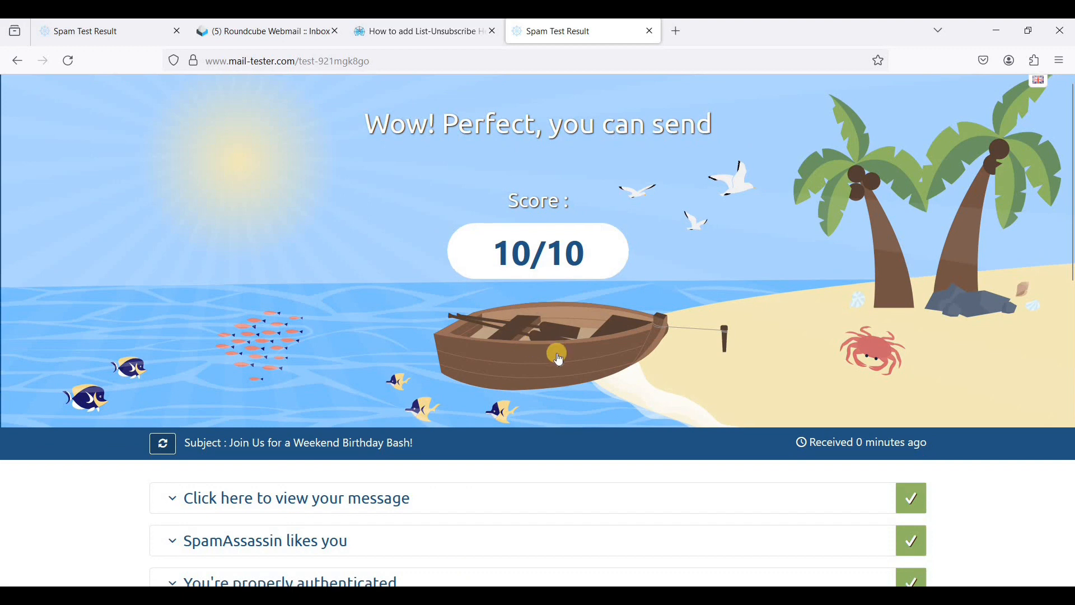
scroll(down, 3)
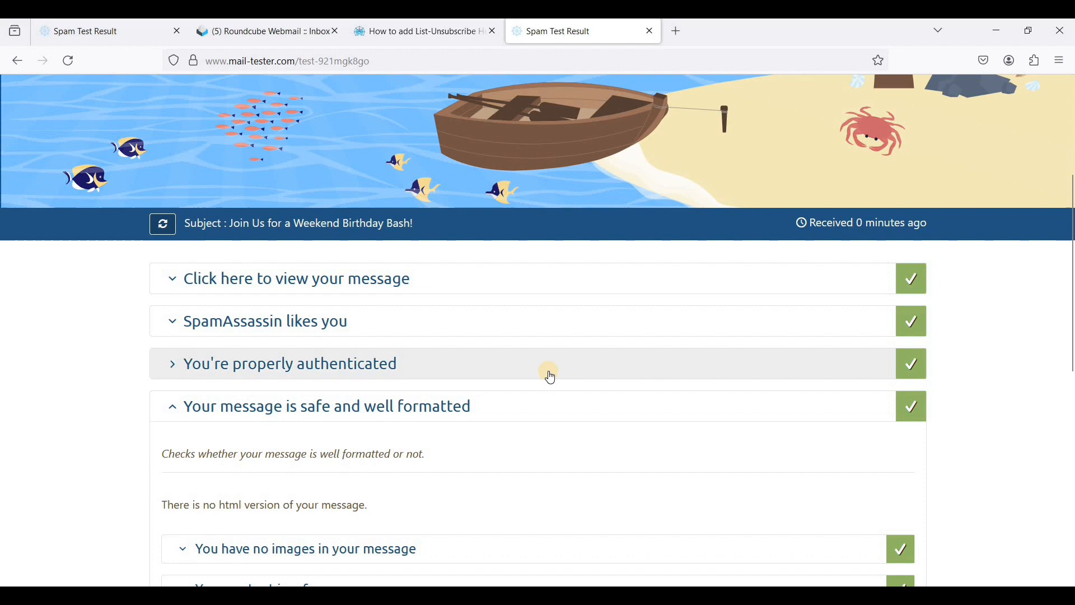
scroll(up, 3)
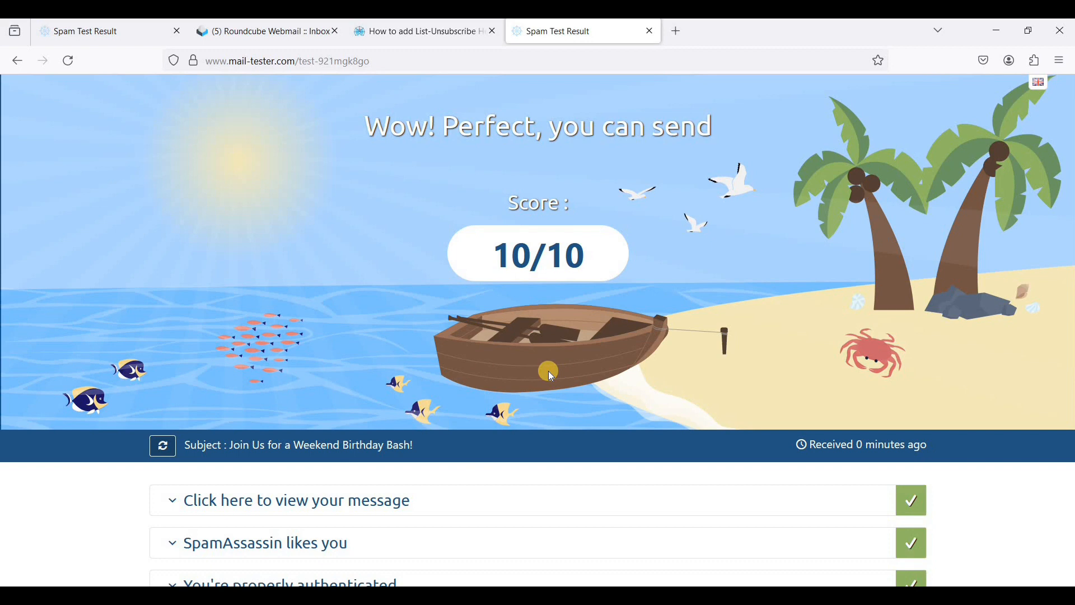
scroll(down, 3)
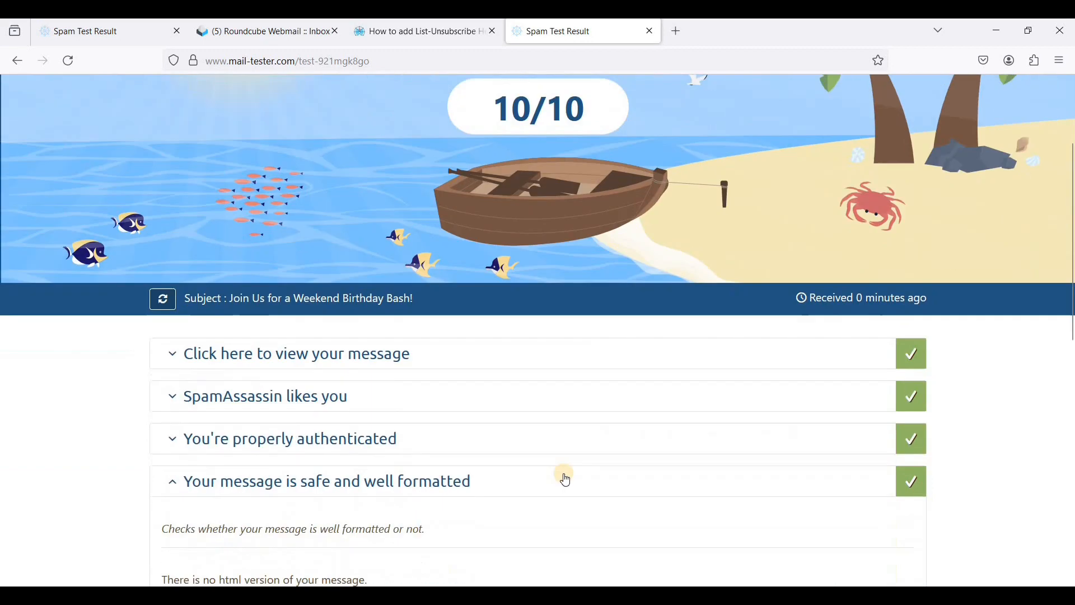
scroll(down, 3)
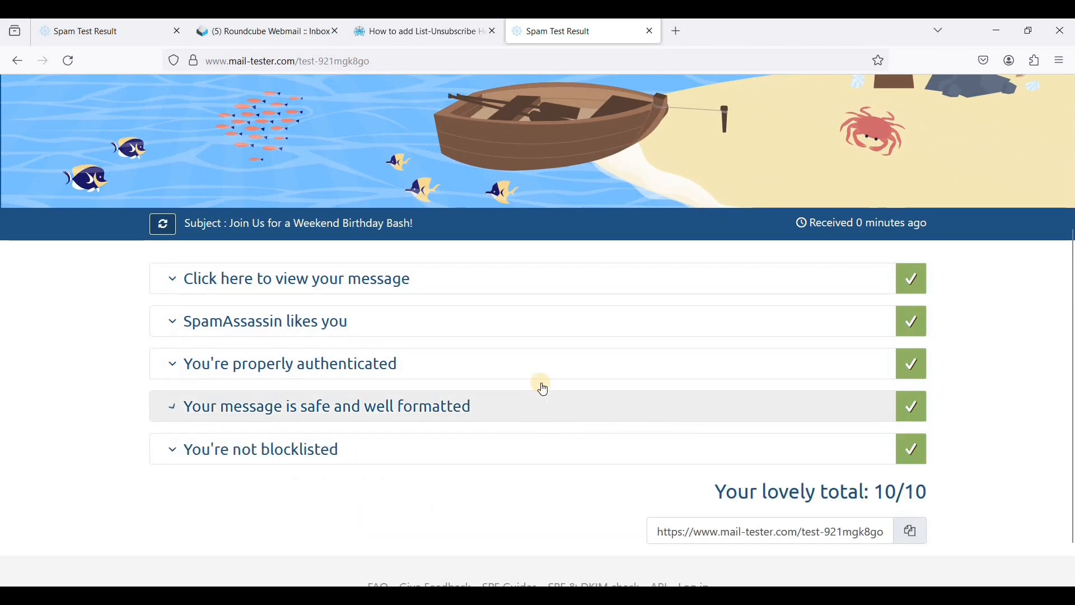
scroll(up, 3)
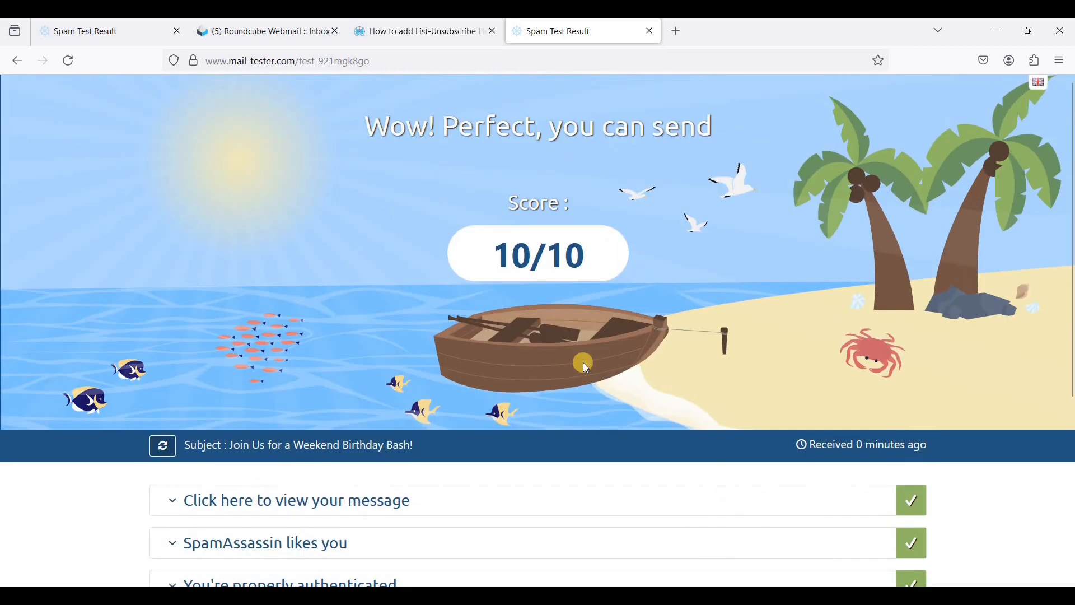